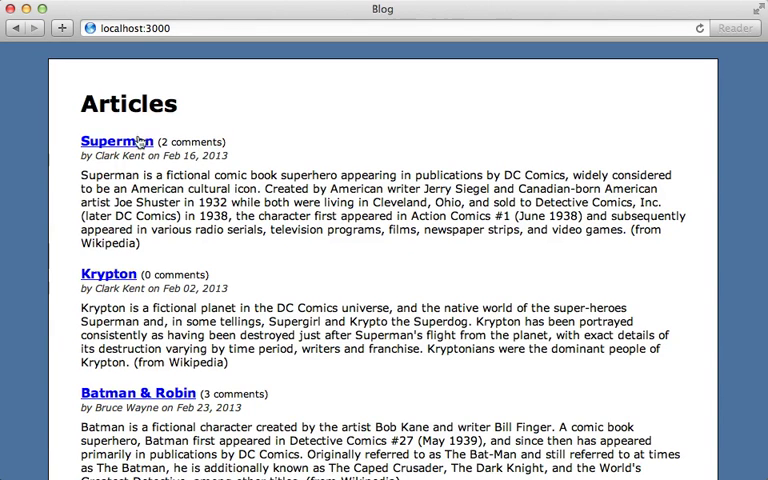
Follow the Superman article link before requesting /articles/1.json.
click(120, 140)
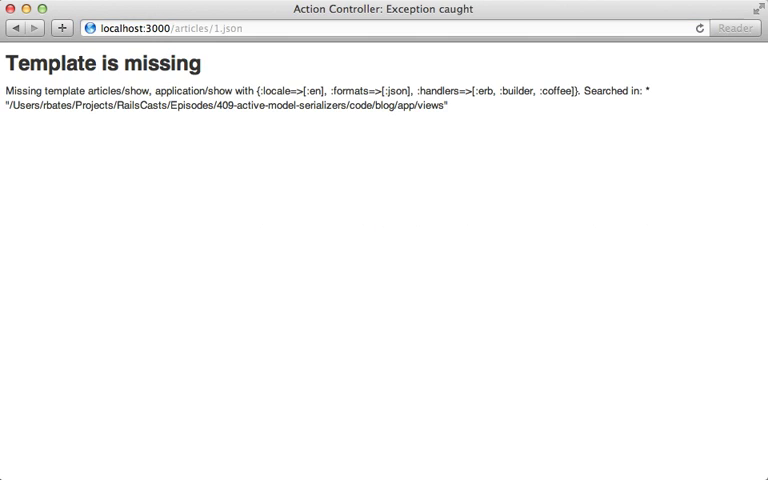
mouse_move(156, 132)
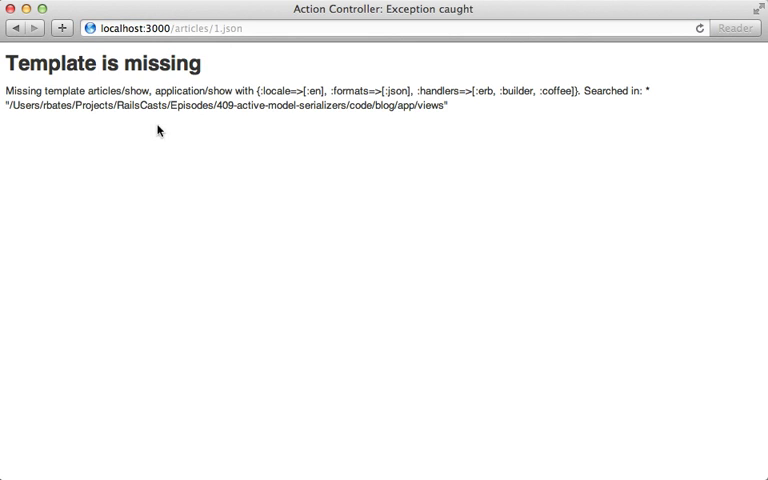
mouse_move(216, 86)
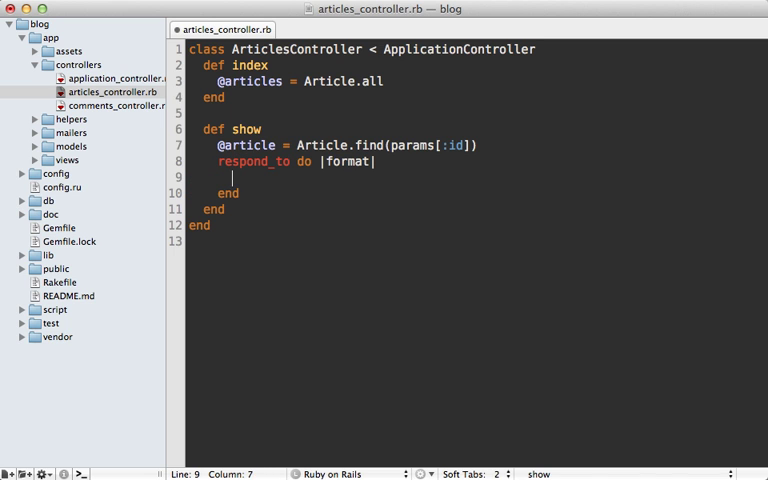
text(format.html)
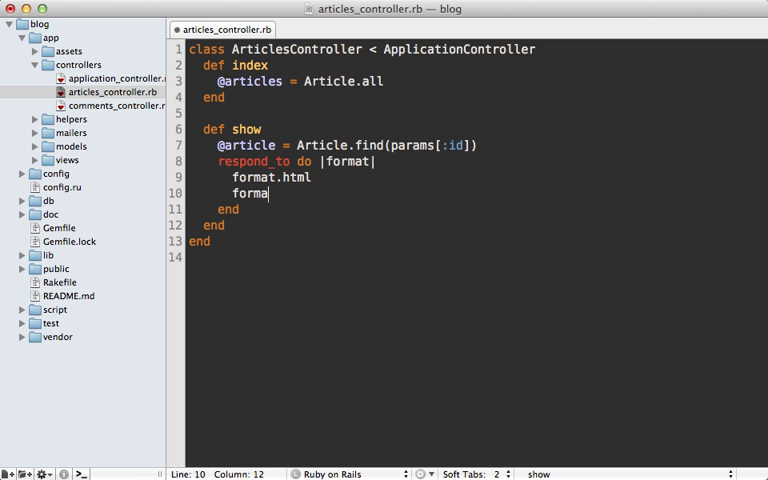
text(t.json { })
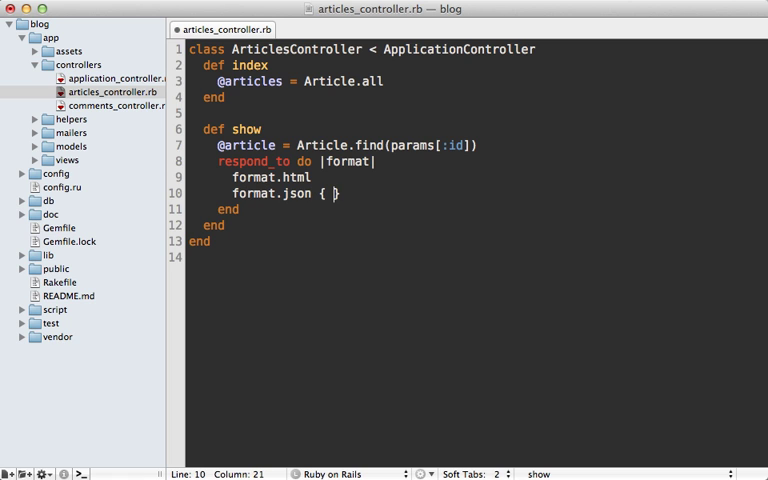
text(render json:)
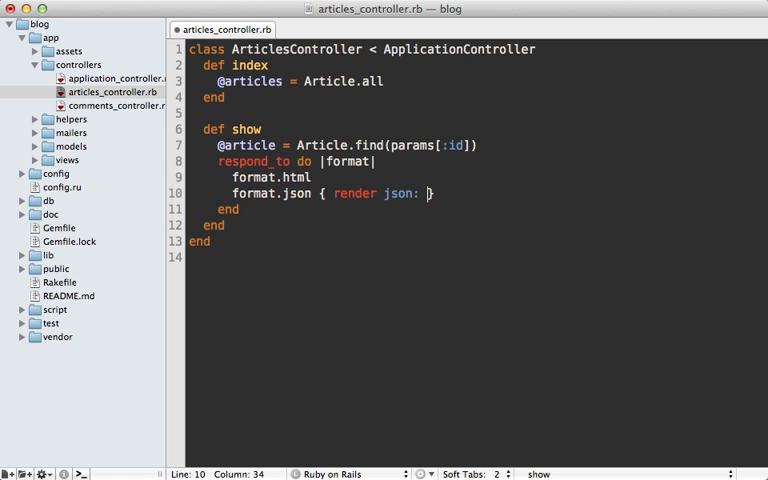
text(@article)
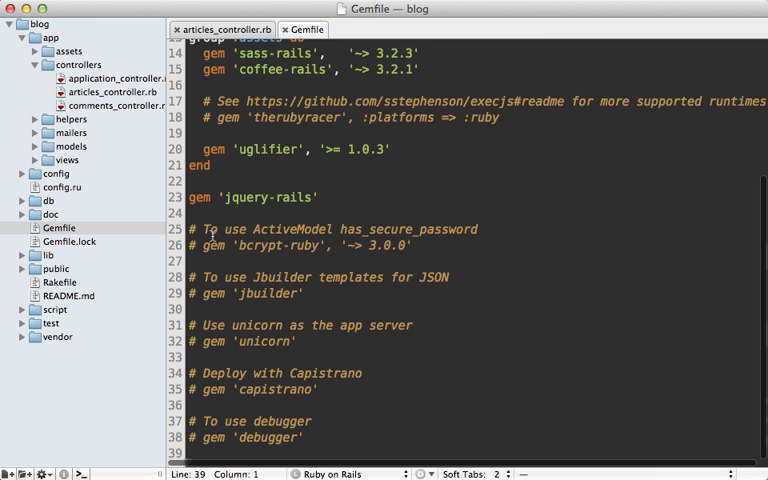
Add gem 'active_model_serializers' to the Gemfile and start a rails command in Terminal.
text(gem 'act)
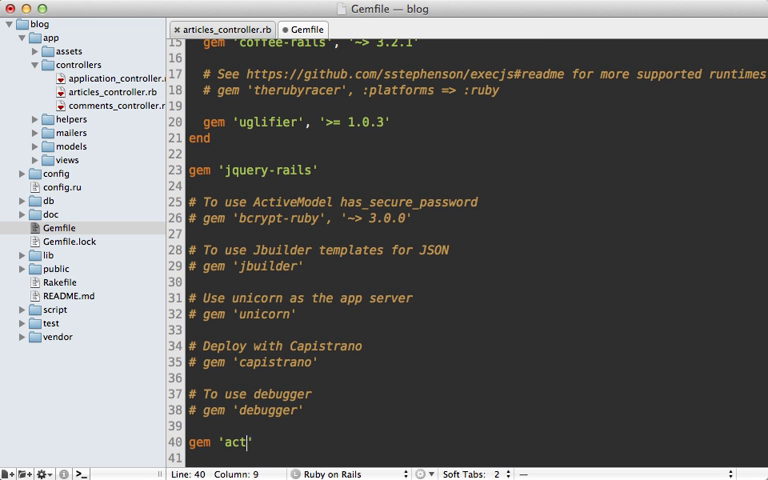
text(ive_model_serializer)
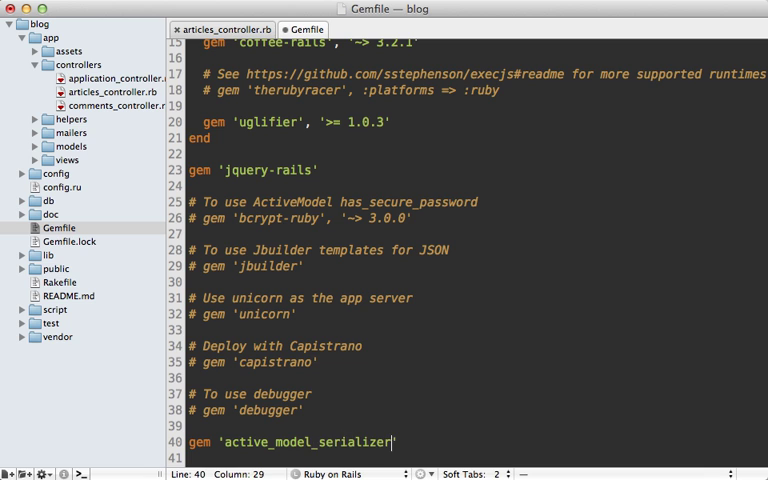
text(s)
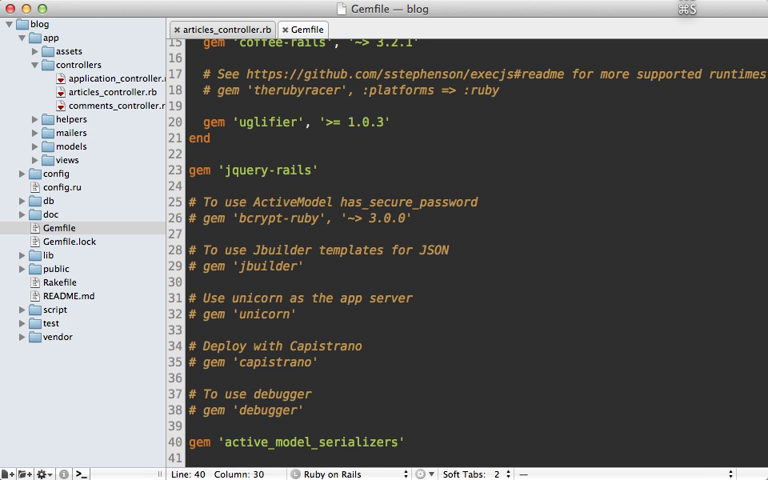
text(rails g serializer)
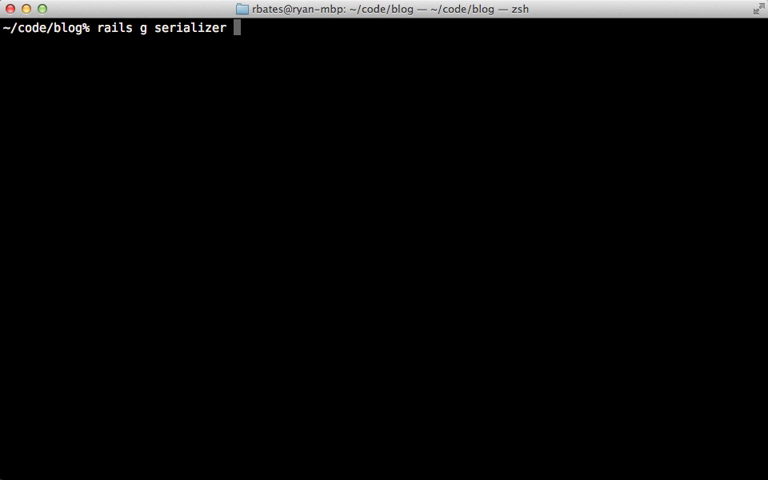
Run rails g serializer article to create the article serializer.
text(article)
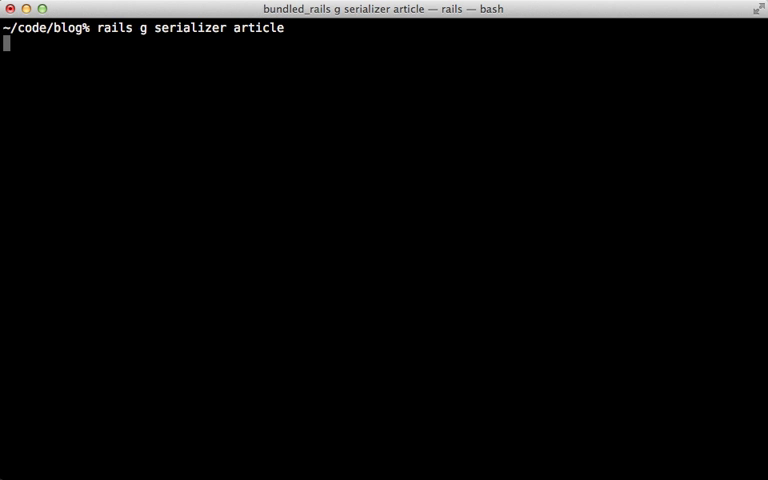
key(Return)
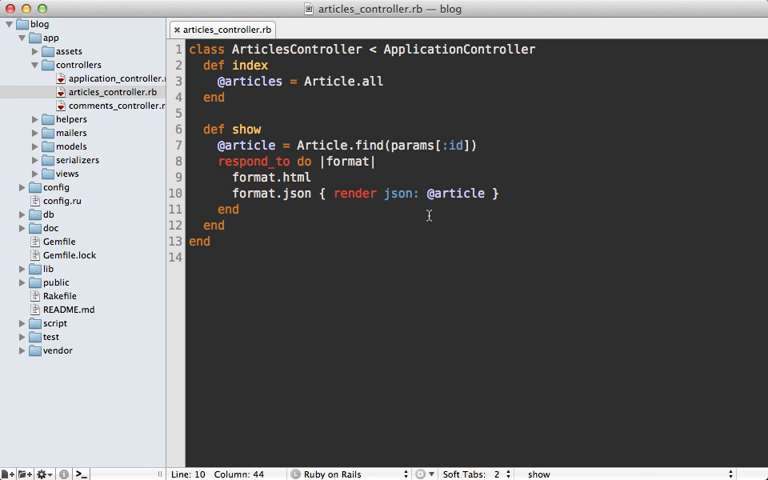
mouse_move(496, 192)
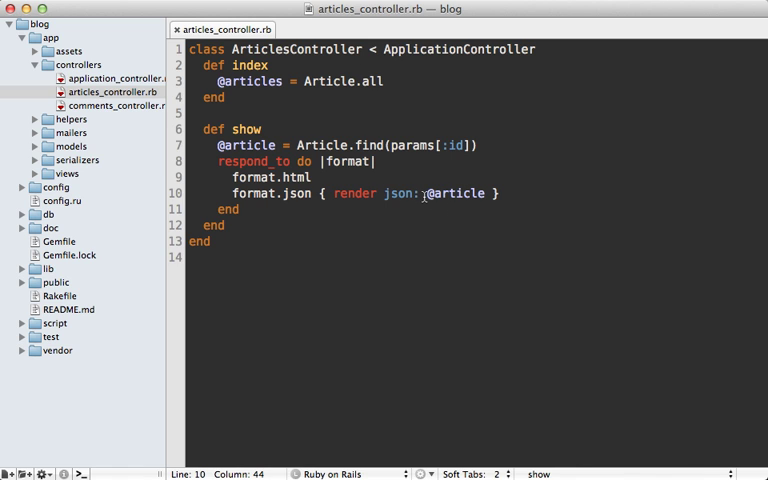
double_click(396, 192)
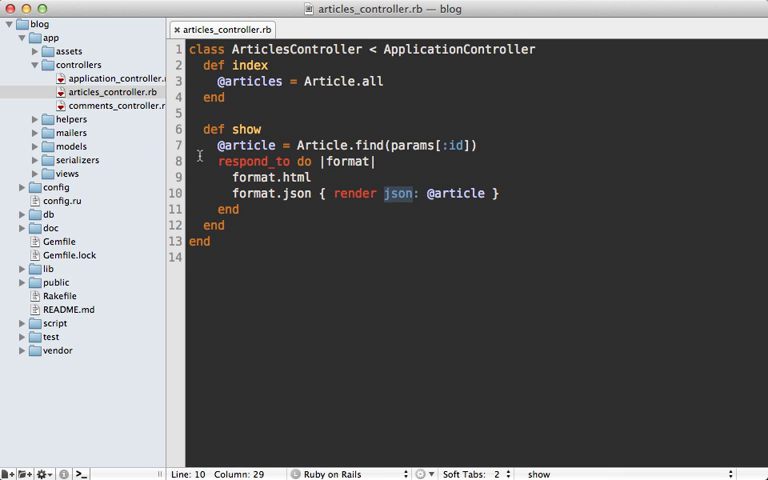
click(34, 160)
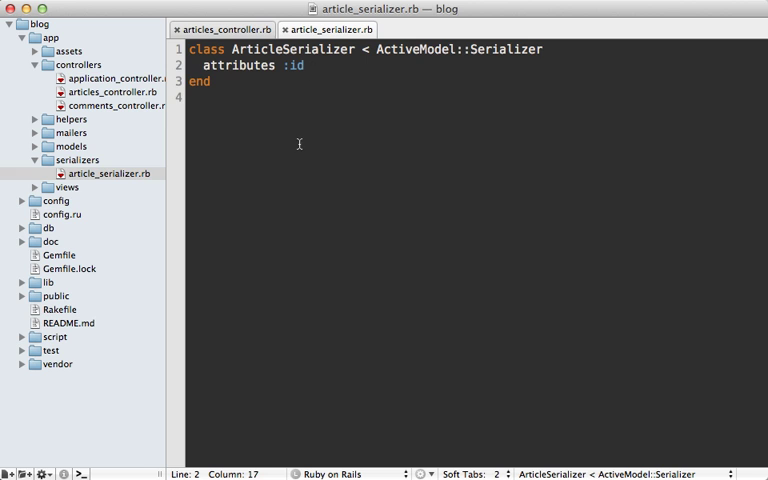
Extend the serializer's attributes to :id, :name, :content.
text(, :name, :cont)
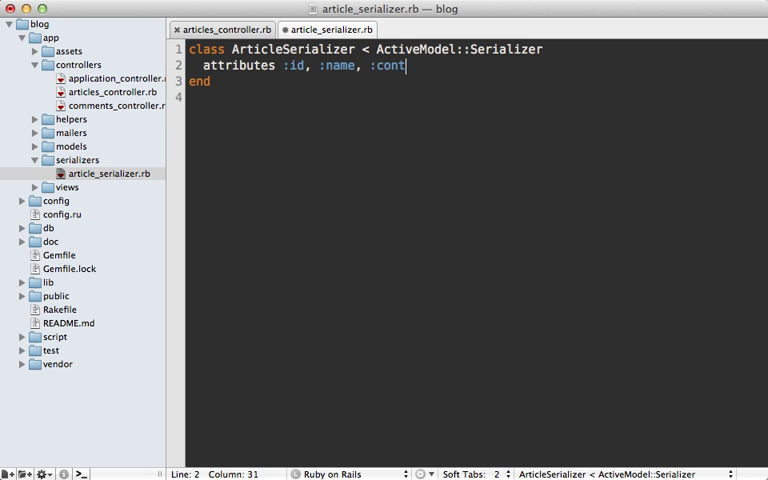
text(ent)
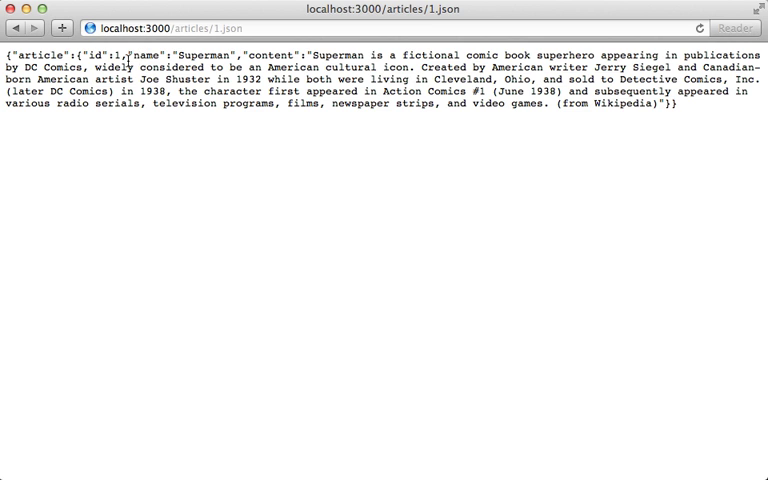
mouse_move(128, 60)
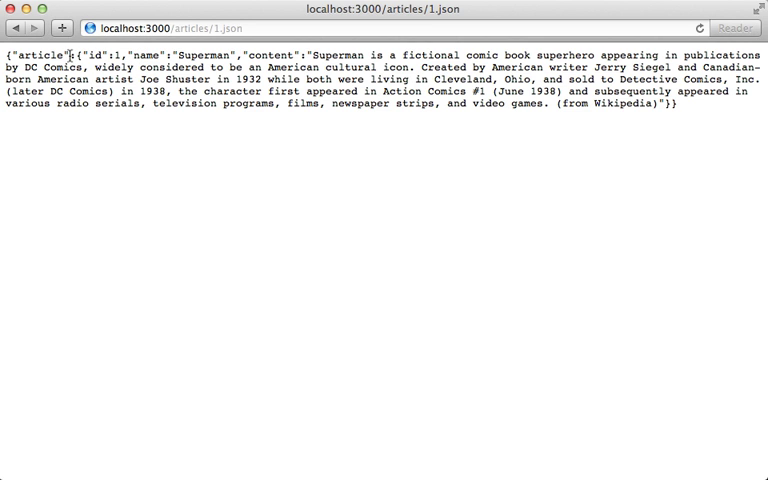
Highlight the "article" root key in the JSON output.
double_click(38, 56)
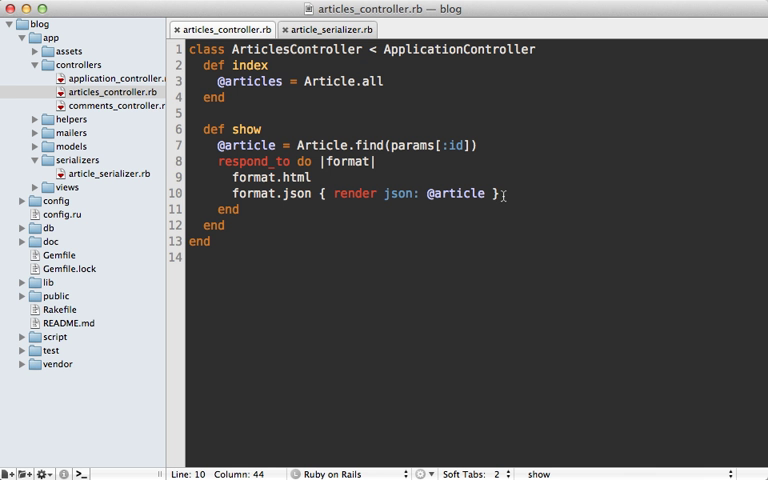
mouse_move(512, 212)
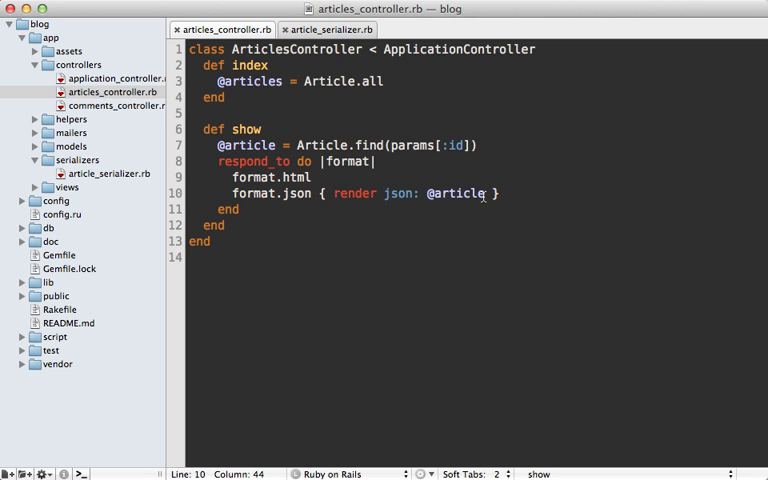
Move root: false from render into default_serializer_options and comment that method out.
text(, roo)
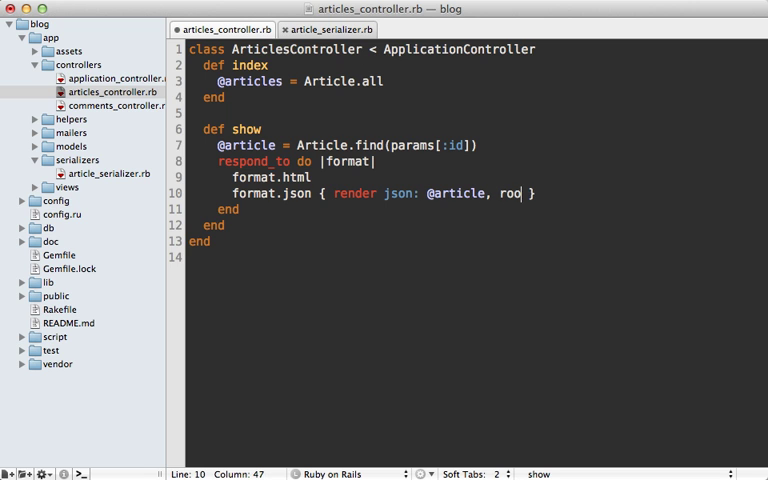
text(t: false)
text({root)
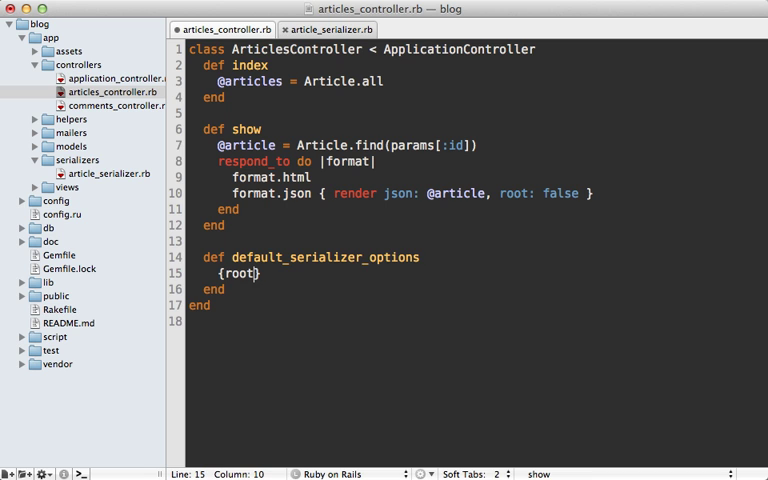
text(: false)
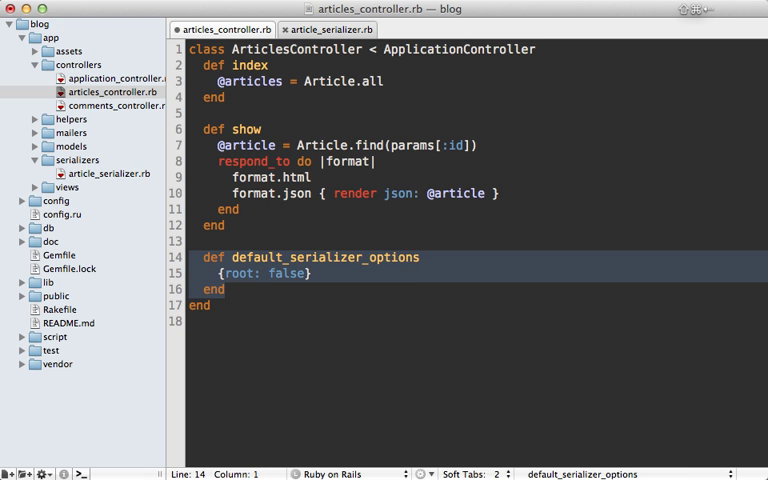
key(cmd+/)
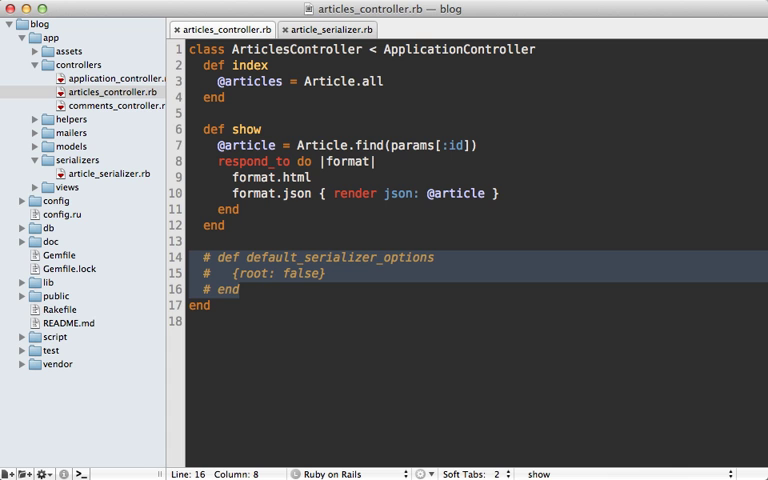
click(328, 28)
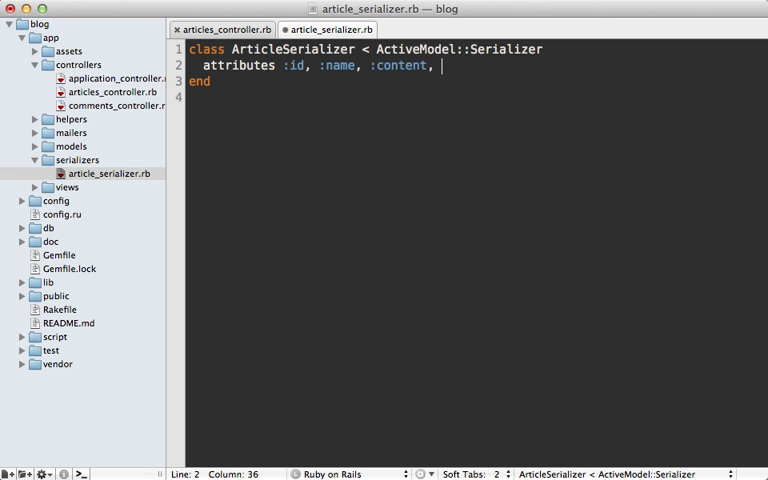
Add :url to attributes and define url returning article_url(object).
text(:url)
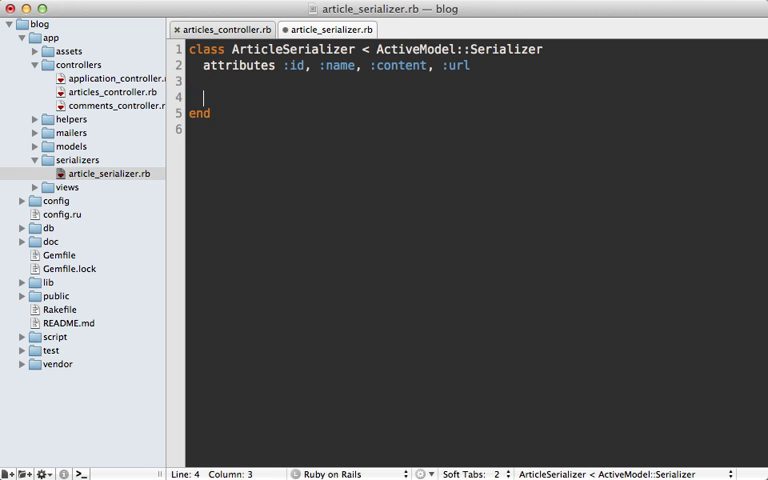
text(def ur)
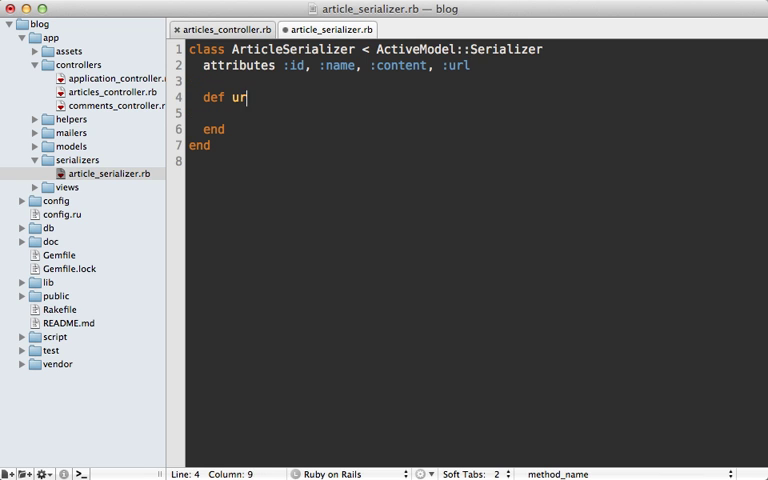
text(l)
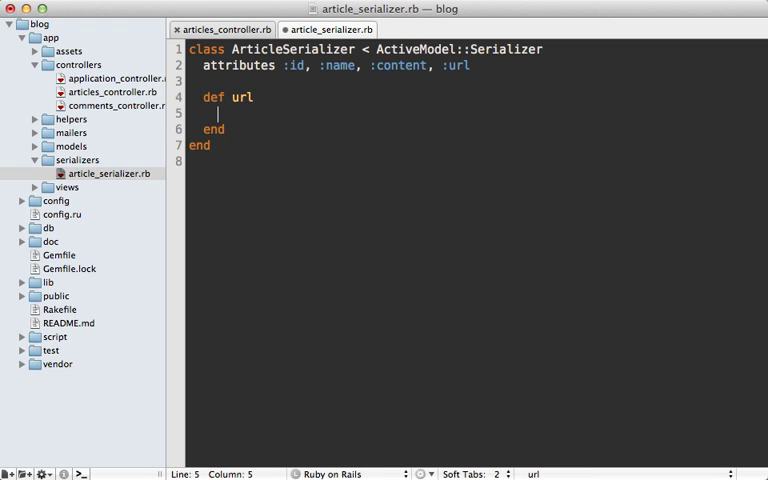
text(artci)
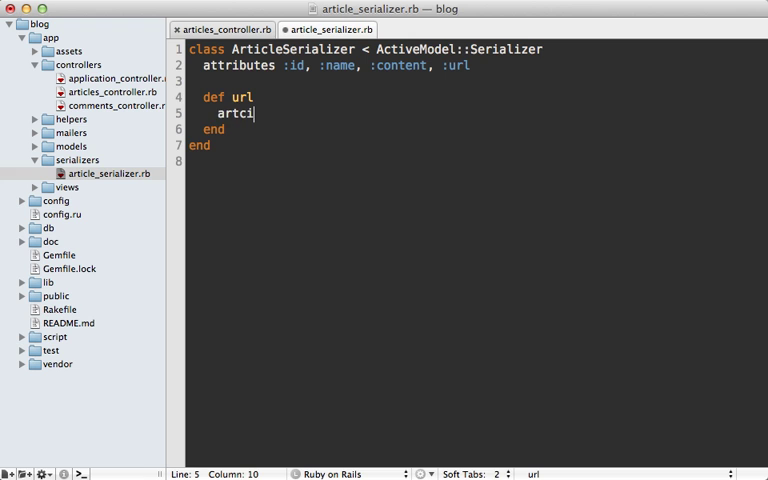
text(article_url())
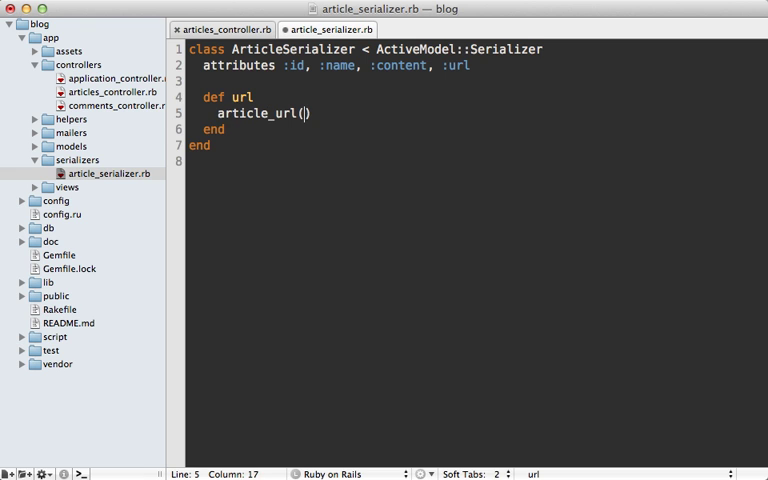
text(object)
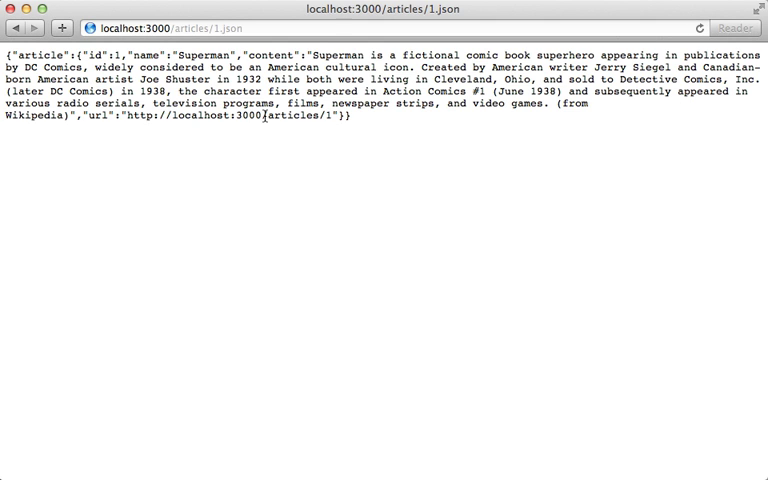
Highlight the url value in article 1's reloaded JSON.
double_click(96, 114)
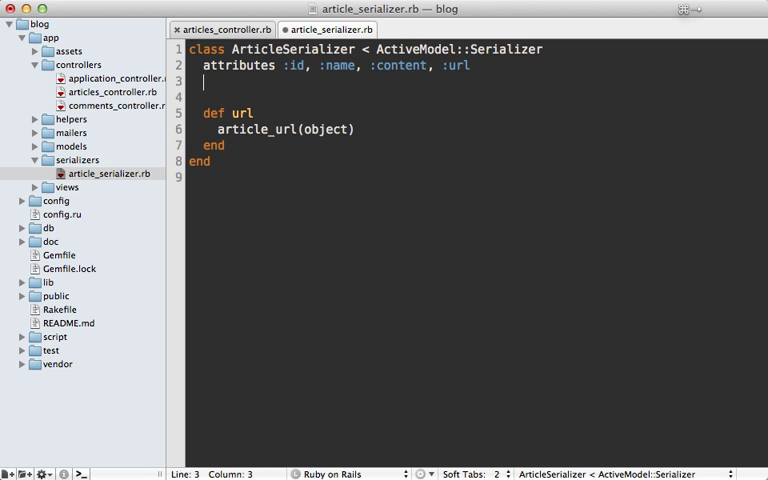
Add has_many :comments under the serializer's attributes line.
text(has_man)
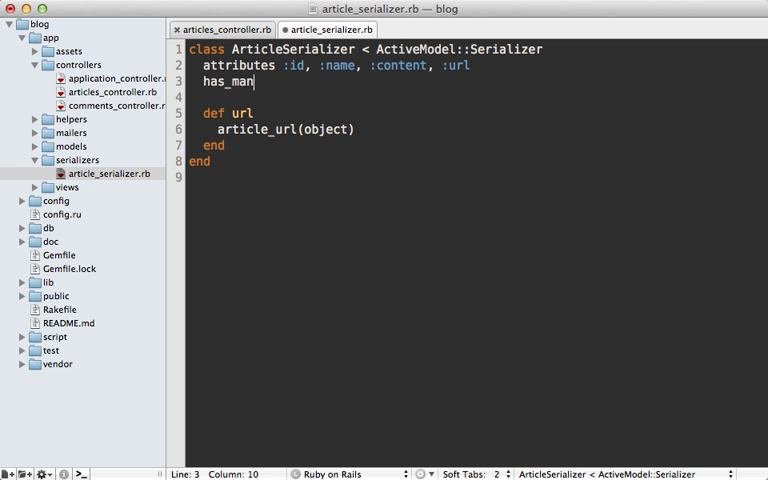
text(y :comments)
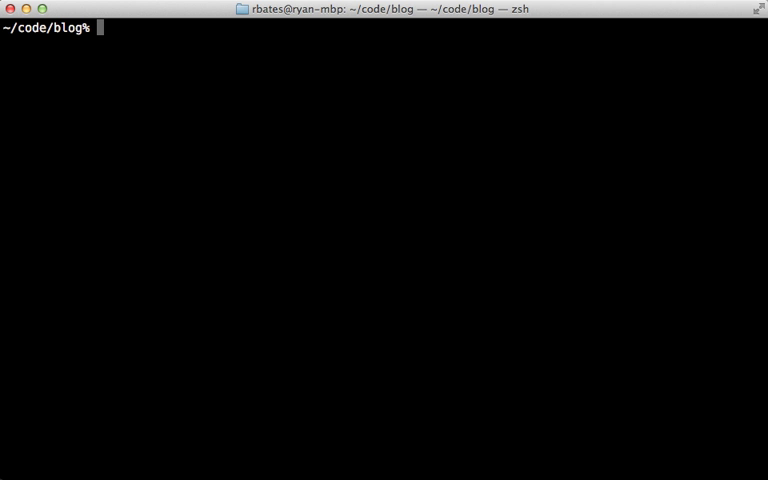
Run 'rails g serializer comment' to create a CommentSerializer.
text(rails g serializer)
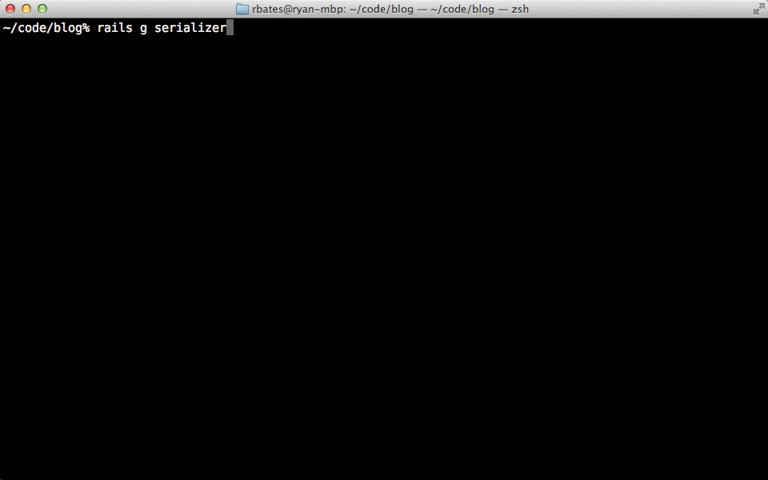
text(comment)
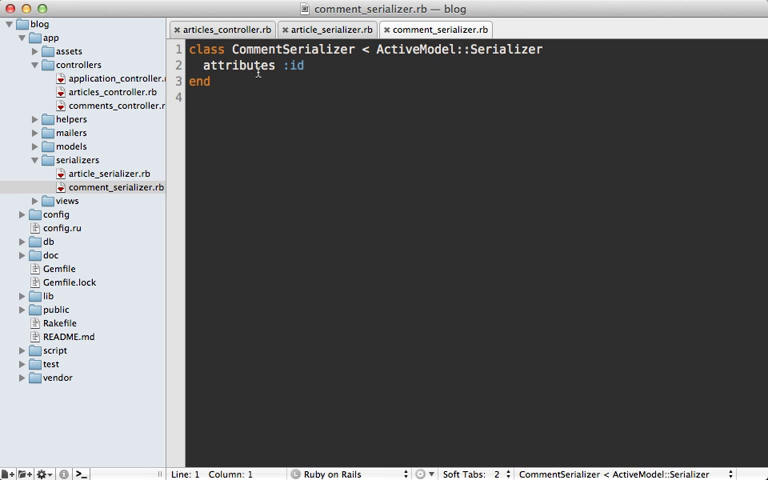
Add :content after :id in CommentSerializer's attributes list.
click(304, 66)
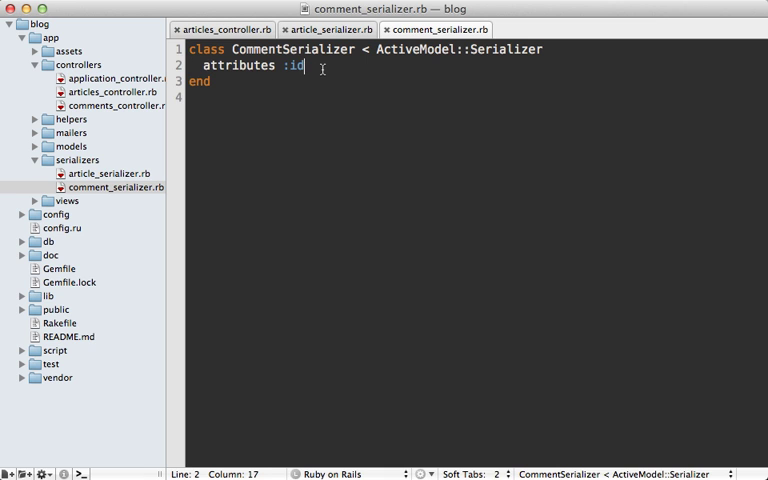
text(, :)
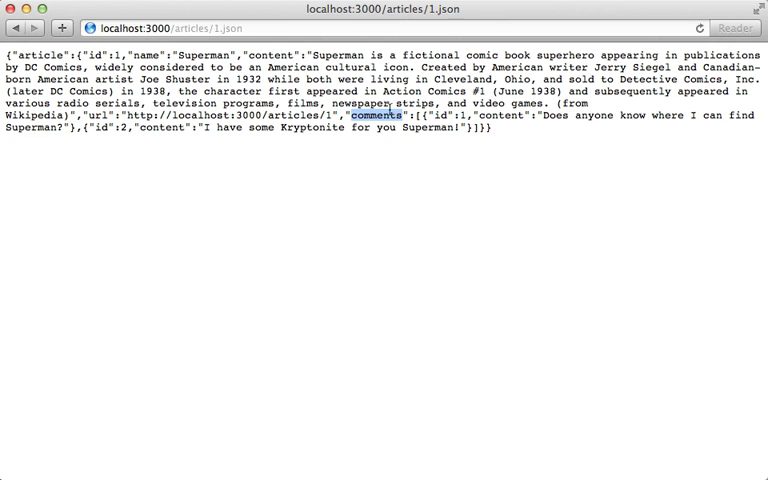
Highlight the nested comments key in article 1's reloaded JSON.
double_click(38, 56)
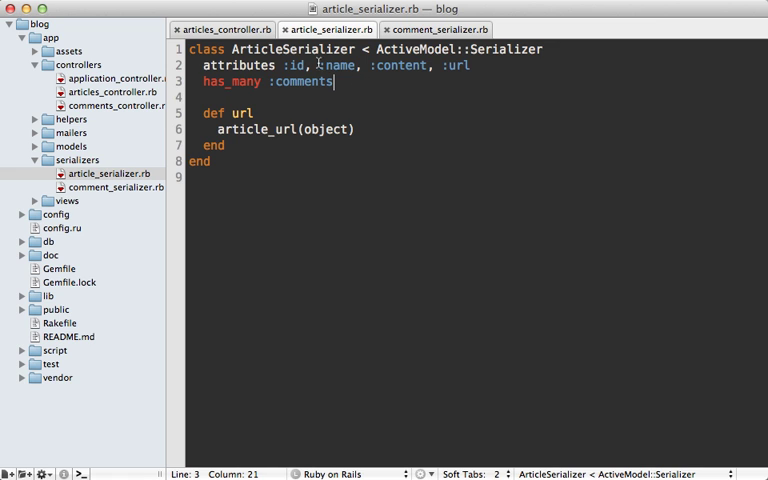
Add 'embed :ids, include: true' below has_many :comments in ArticleSerializer.
text(embed)
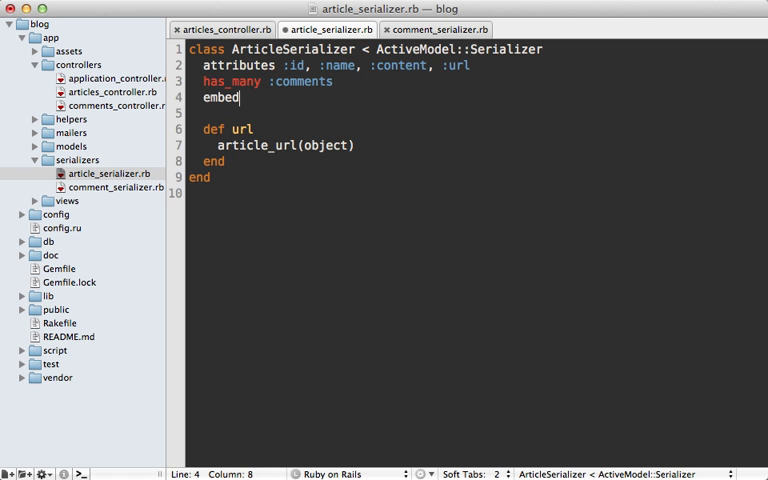
text(:ids)
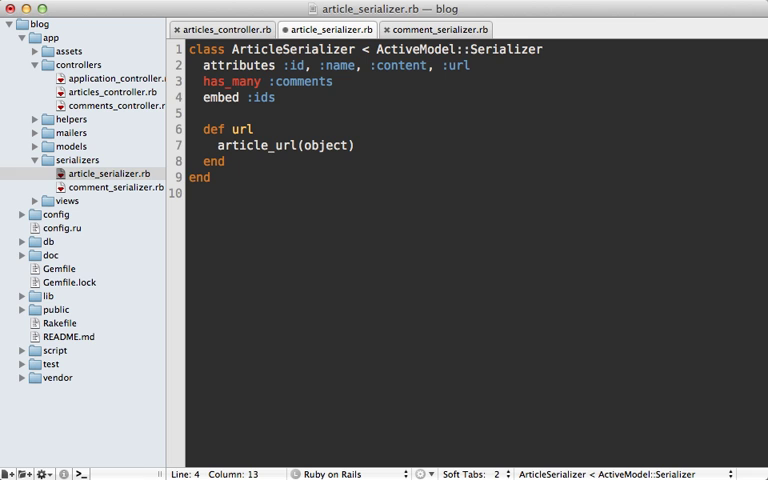
text(,)
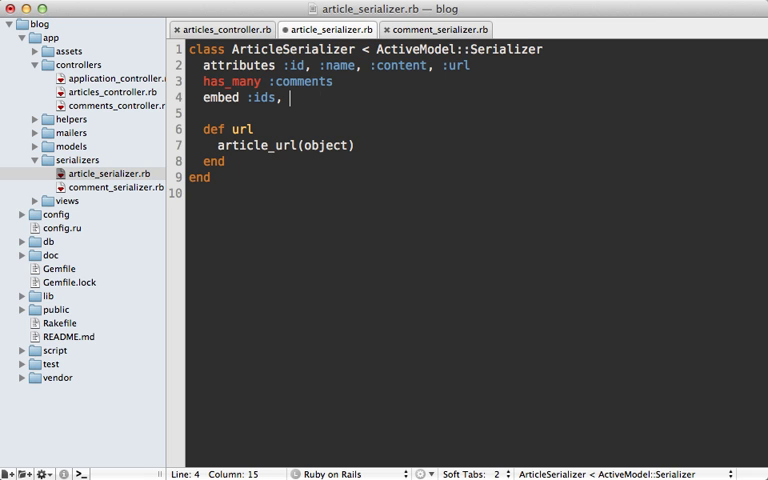
text(include: true)
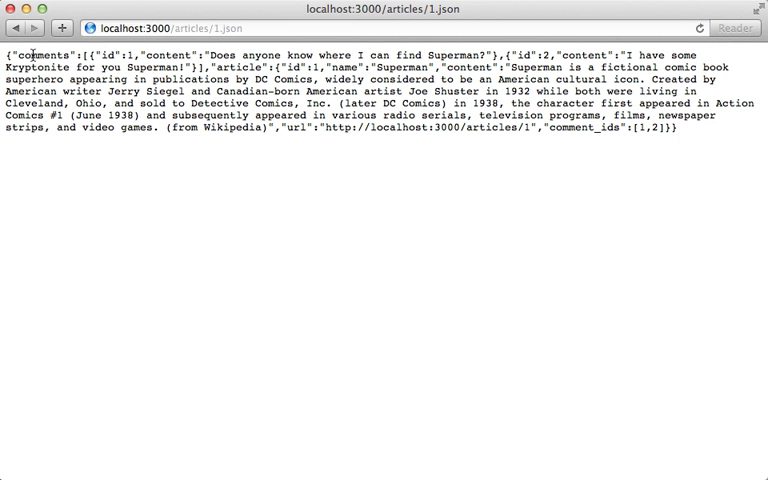
Highlight the top-level comments list and the article key with comment_ids in the JSON.
drag(10, 54, 256, 68)
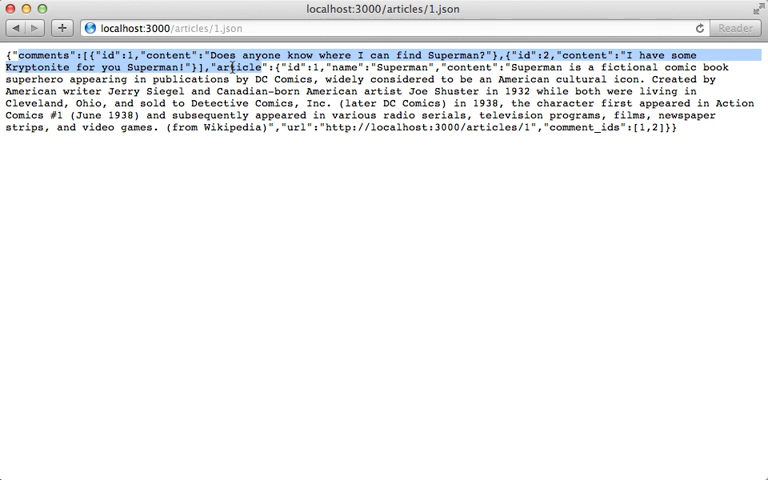
double_click(248, 68)
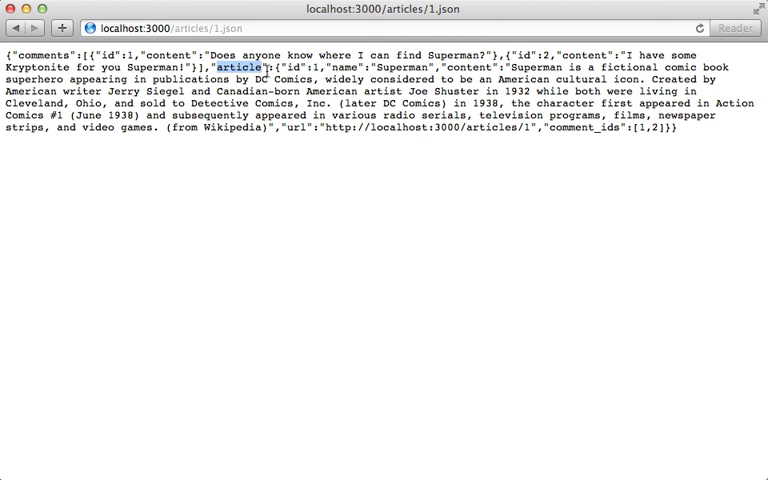
double_click(588, 130)
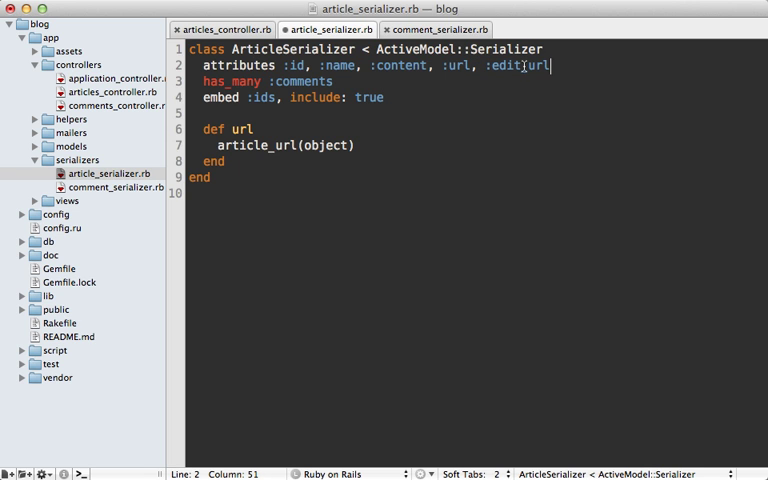
Override attributes so data[:edit_url] = edit_article_url(object), then highlight edit_url in the JSON.
text(_)
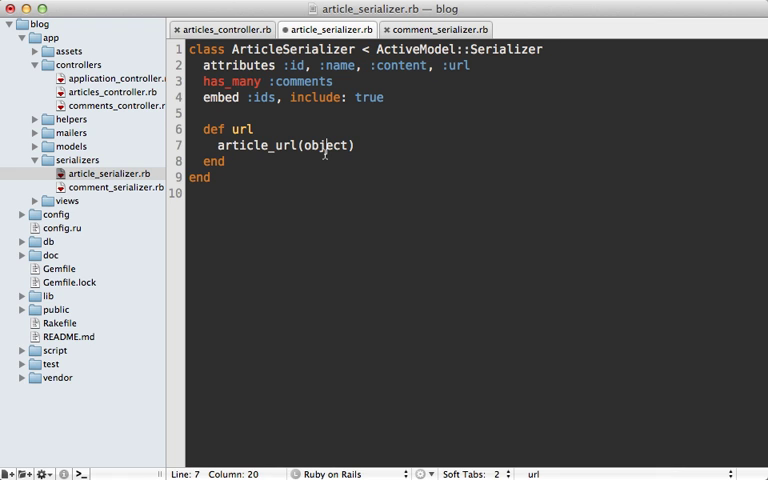
text(def attributes)
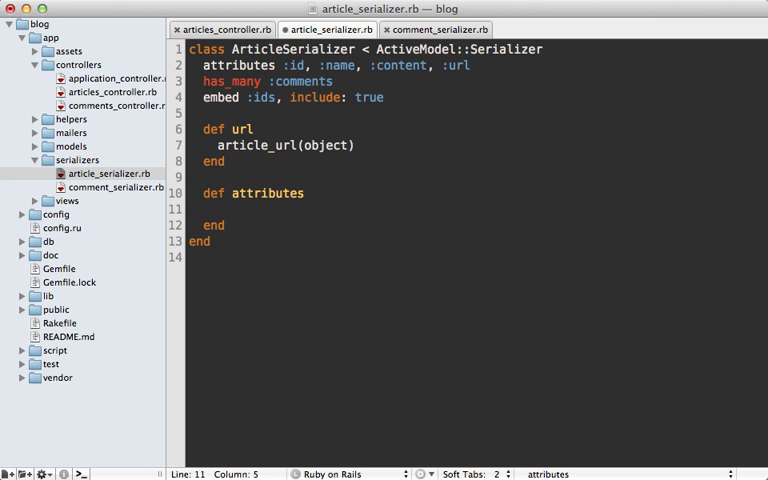
text(data super)
text(data[:)
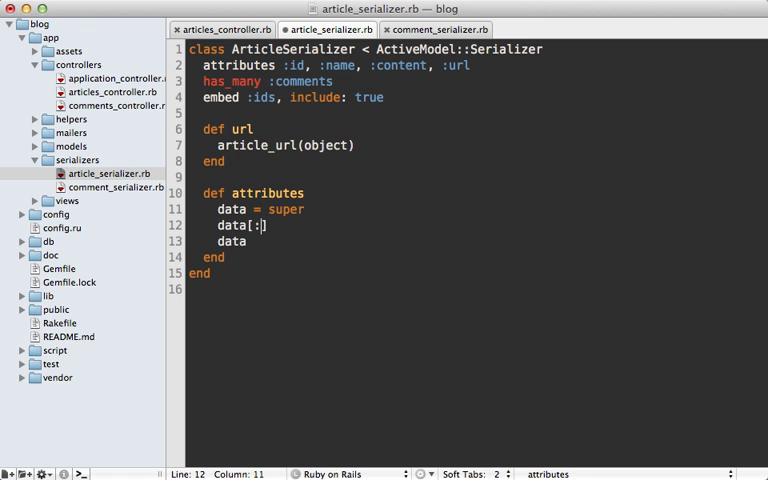
text(:edit_url)
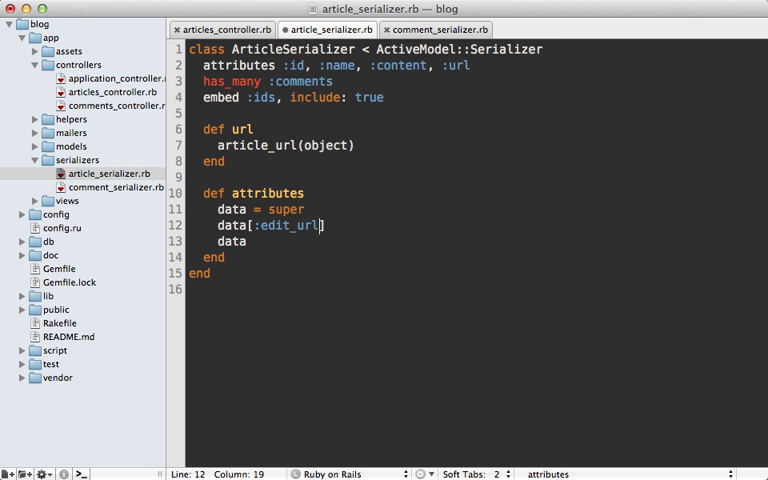
text(= edit_art)
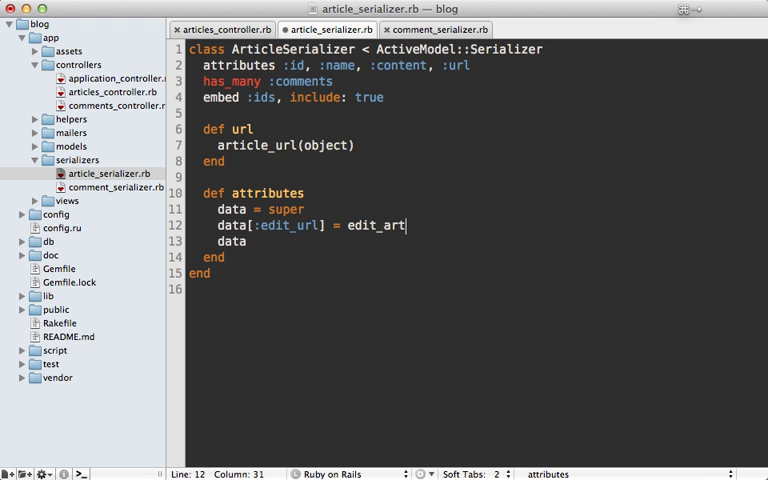
text(icle_url())
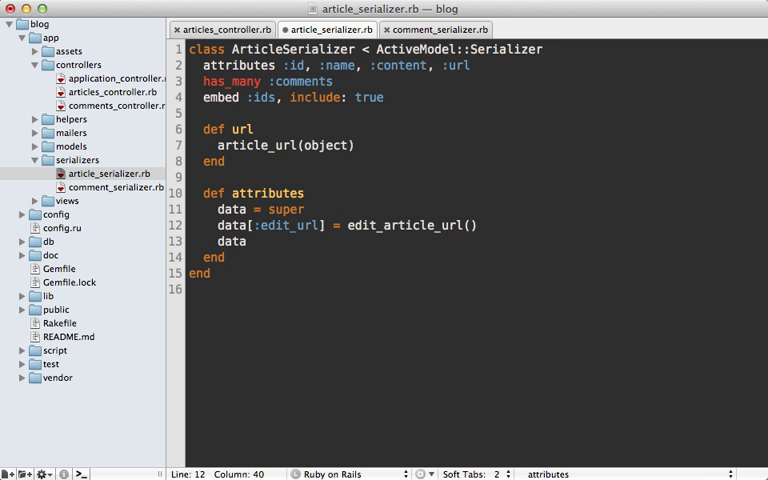
text(object)
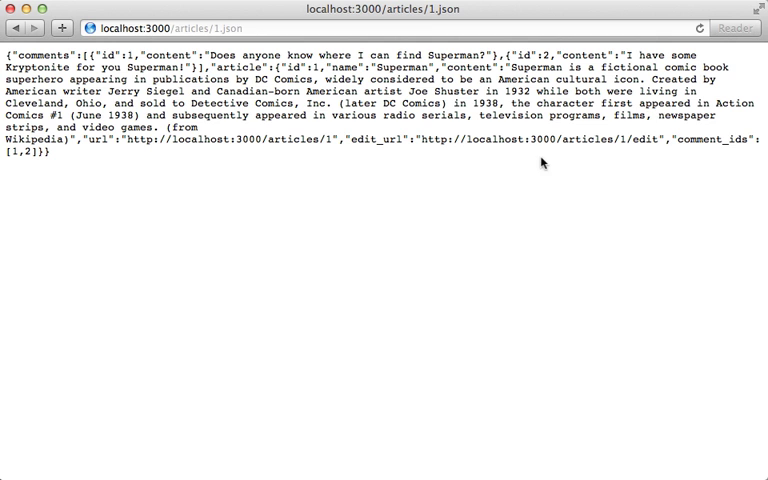
double_click(372, 140)
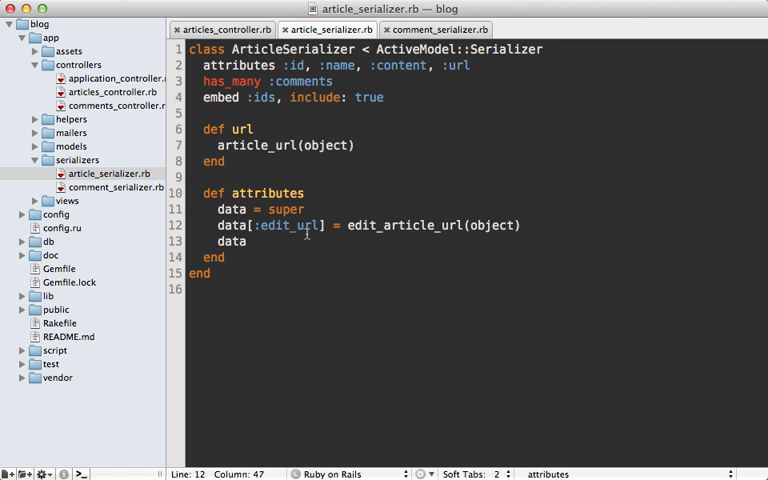
mouse_move(500, 238)
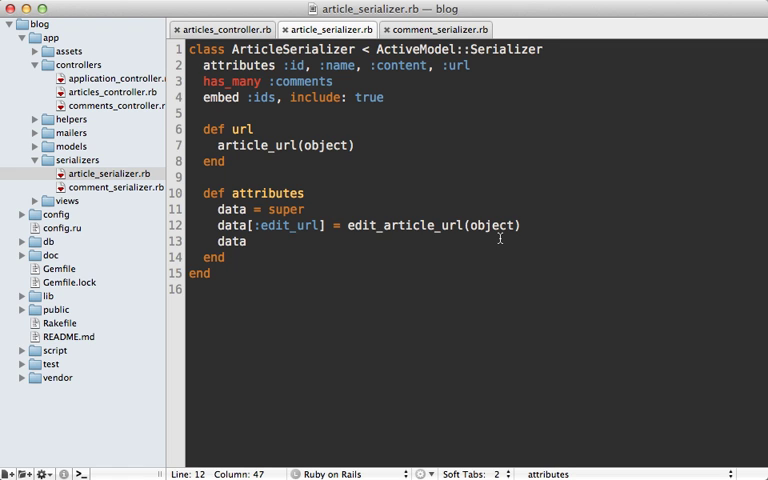
mouse_move(448, 130)
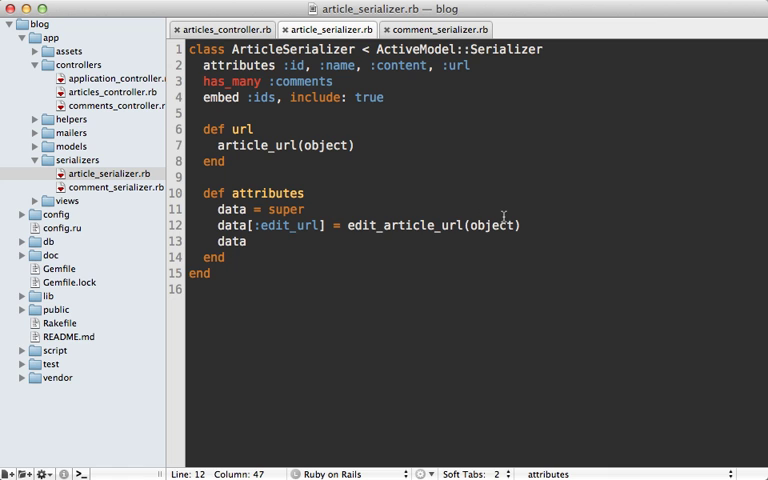
Guard edit_url with 'if current_user.admin?', then 'scope.admin?', and highlight the NoMethodError.
text(if current_user)
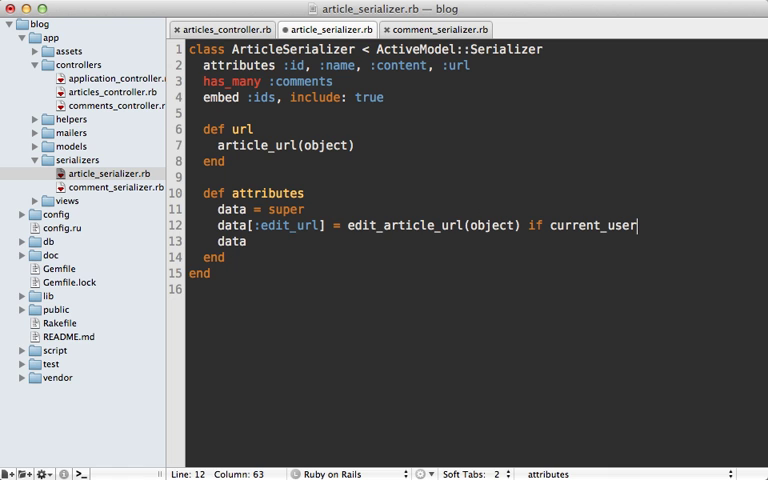
text(.admin?)
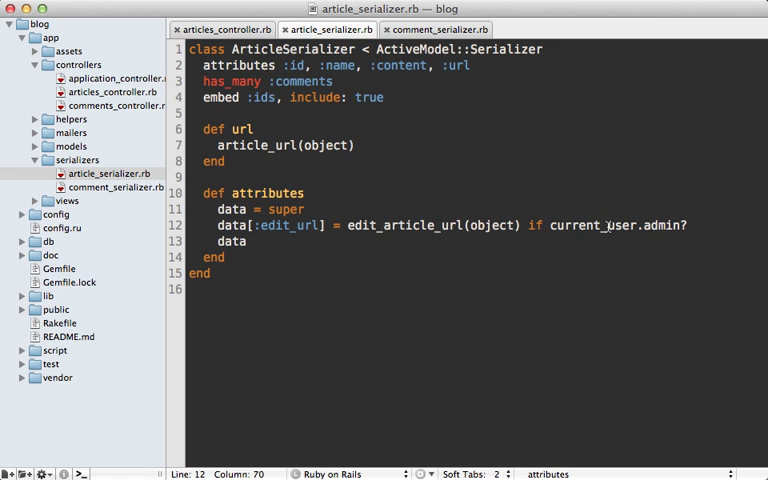
text(scope)
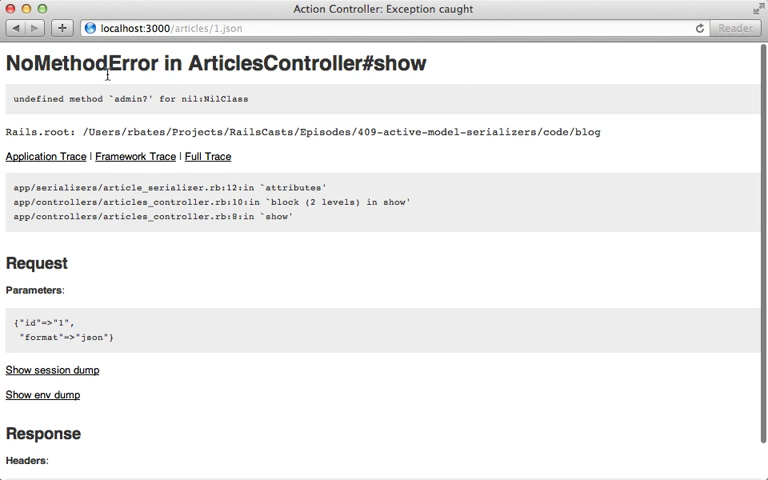
double_click(128, 98)
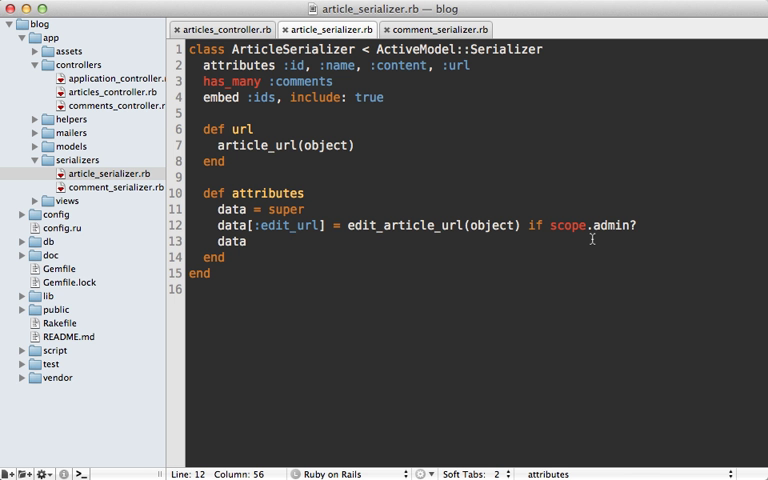
mouse_move(296, 182)
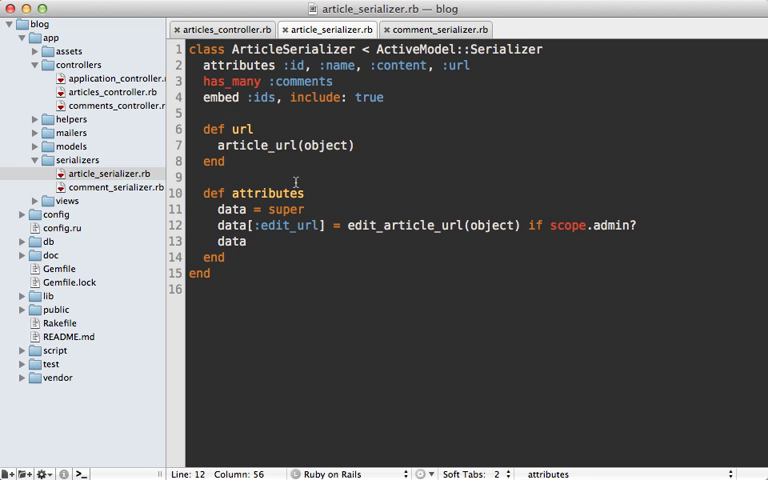
Change private to protected above current_user in ApplicationController.
click(116, 78)
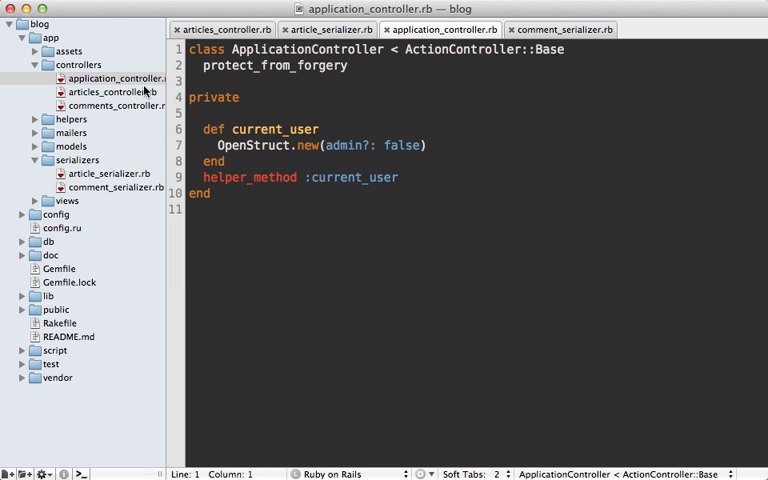
double_click(276, 128)
text(p)
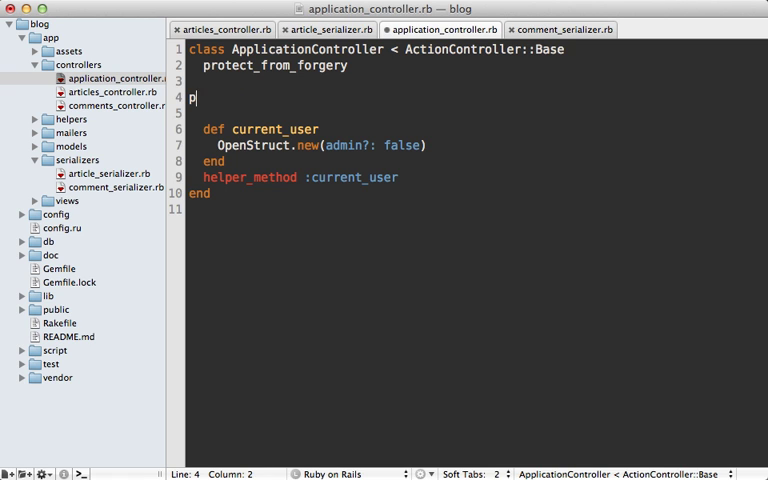
text(rotected)
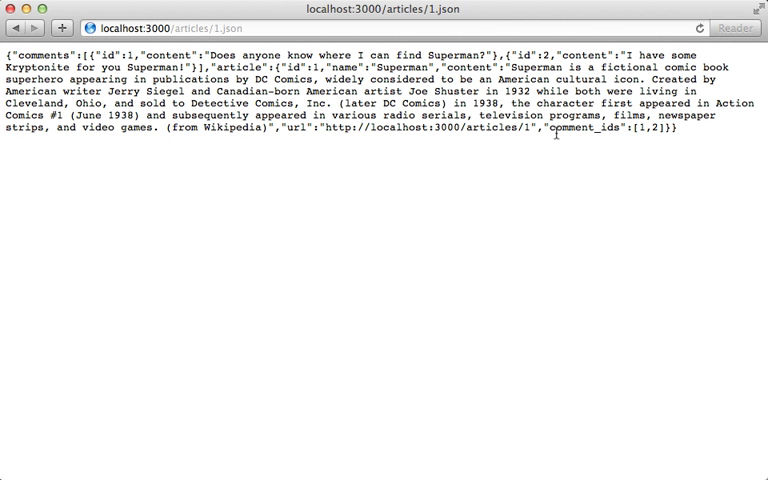
mouse_move(548, 130)
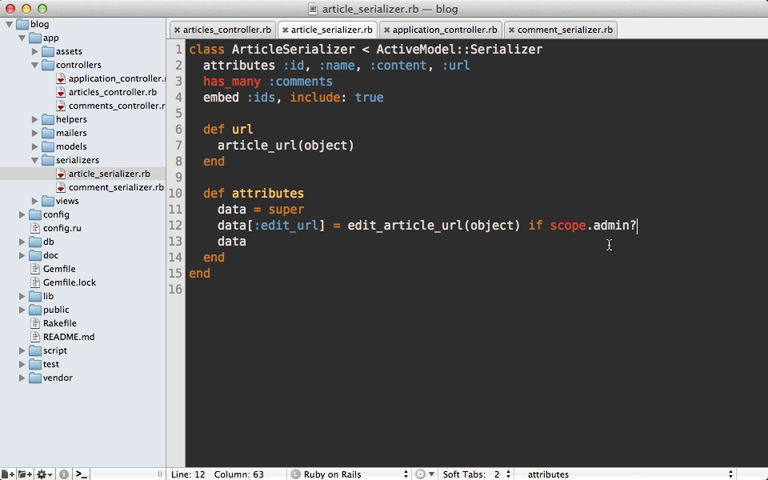
mouse_move(616, 240)
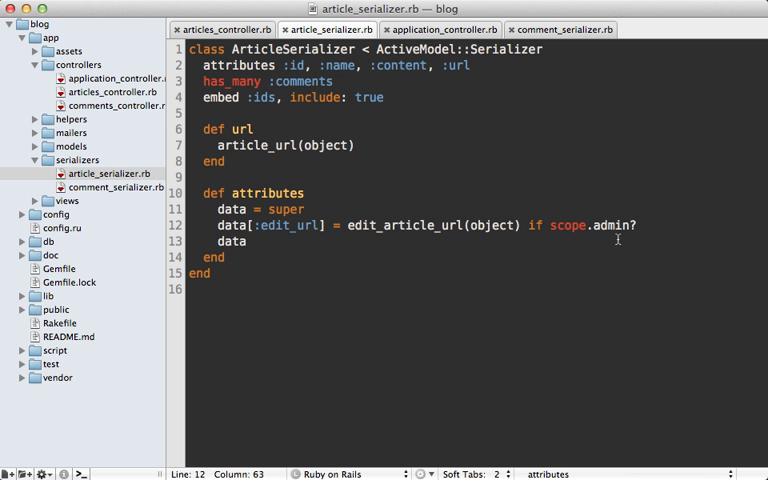
Replace scope with current_user in the edit_url admin? condition.
double_click(566, 224)
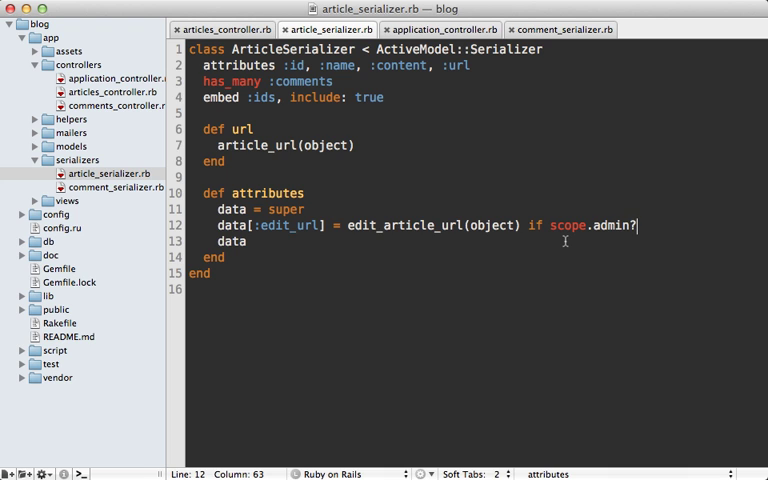
double_click(568, 224)
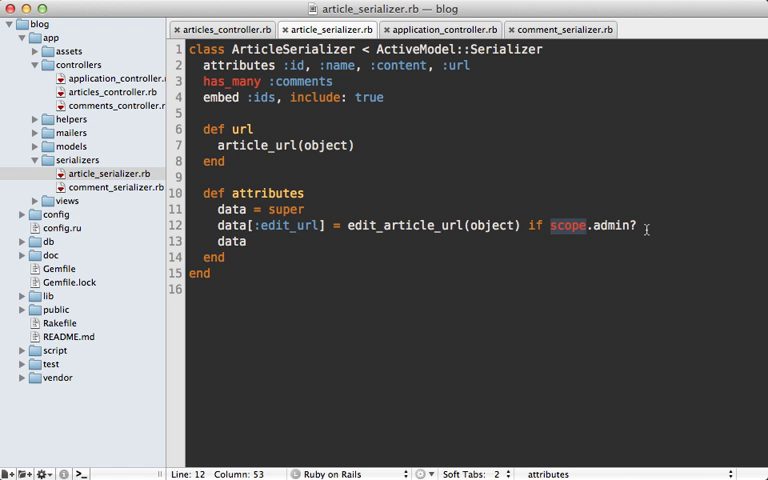
text(current_user)
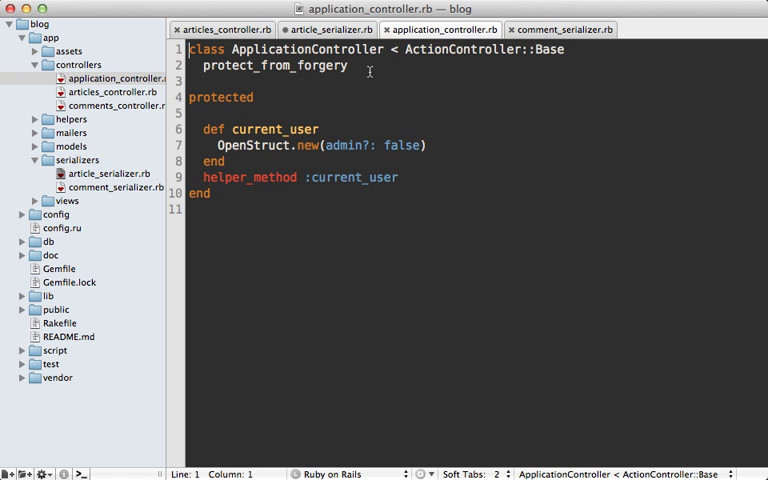
Add 'serialization_scope :view_context' to ApplicationController.
text(serializ)
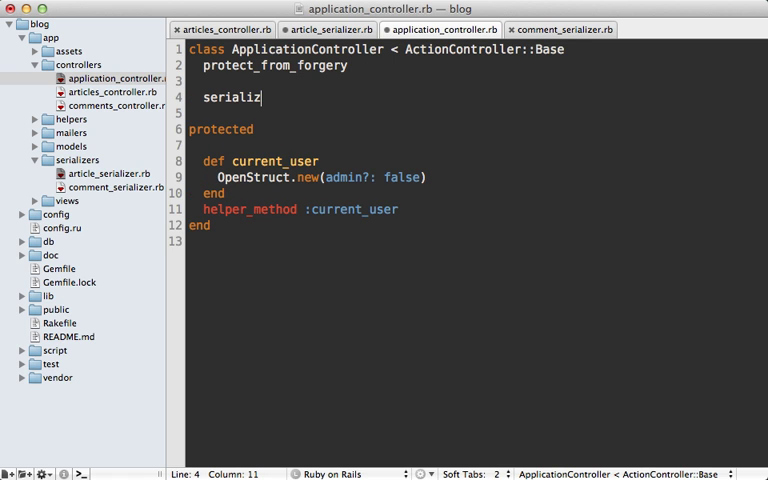
text(ation_scope :)
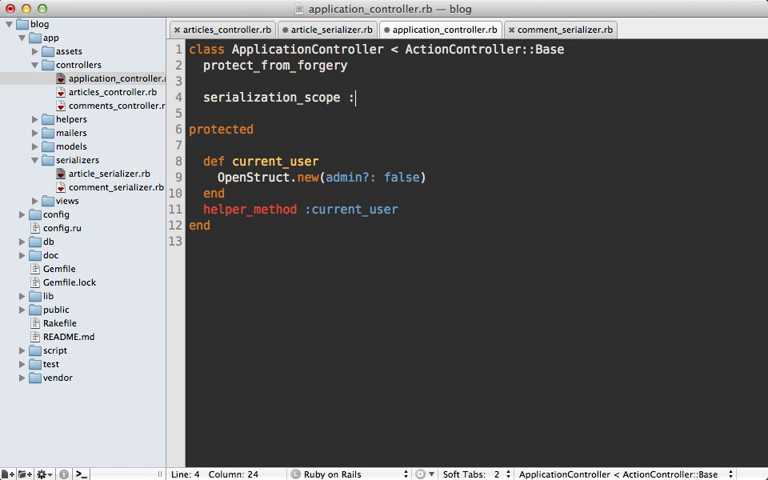
text(view_context)
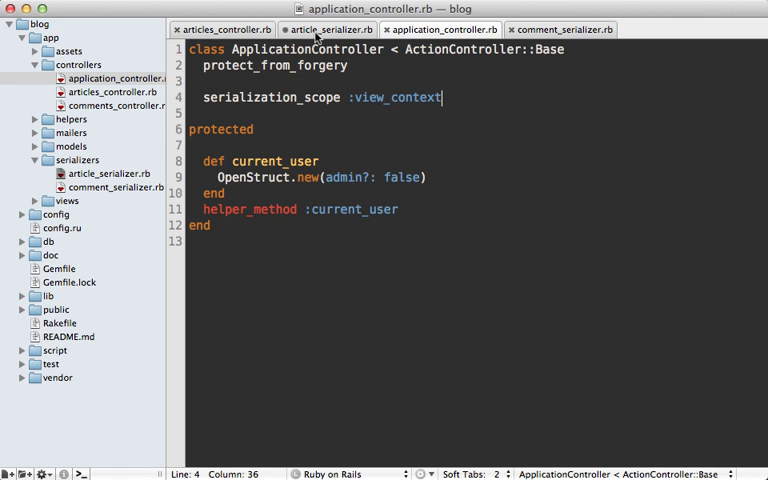
click(318, 28)
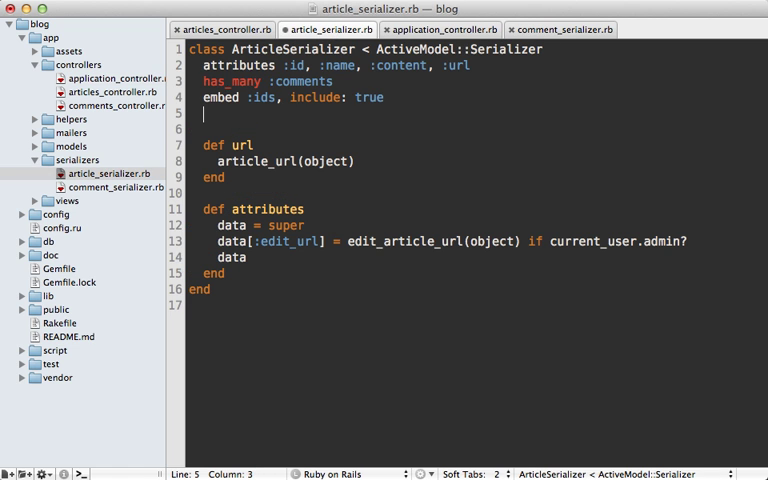
Add delegate :current_user, to: :scope after the embed line in ArticleSerializer.
text(delegate :cur)
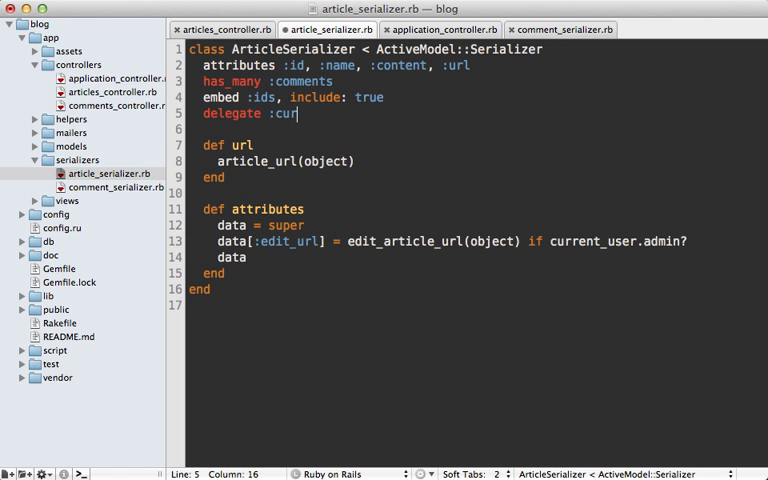
text(rent_user, to: :scope)
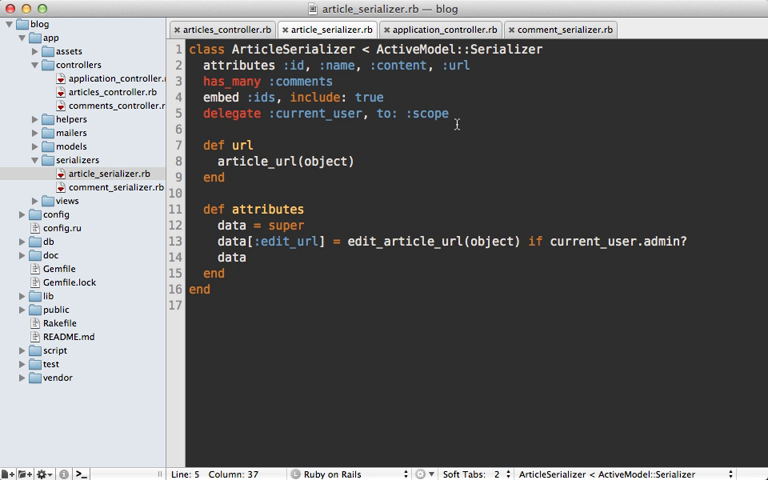
mouse_move(448, 130)
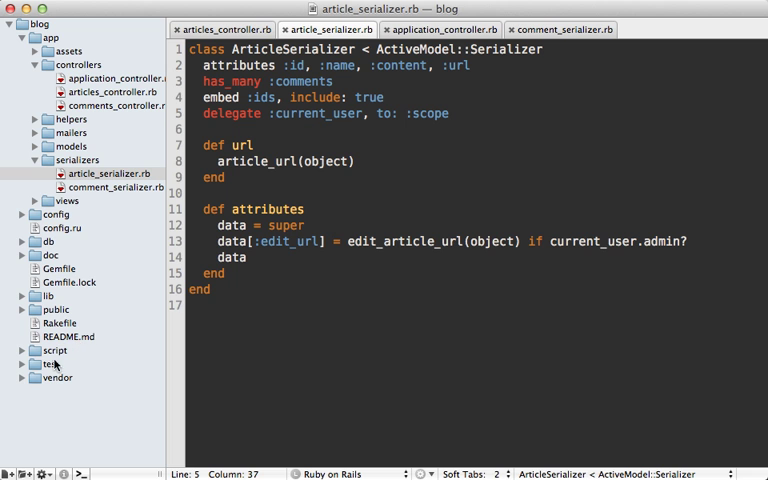
Browse the project drawer and open app/views/articles/index.html.erb.
click(50, 350)
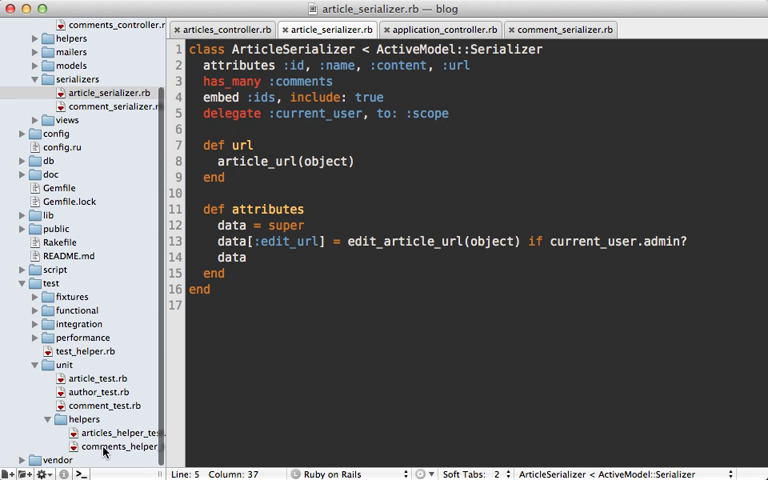
click(118, 446)
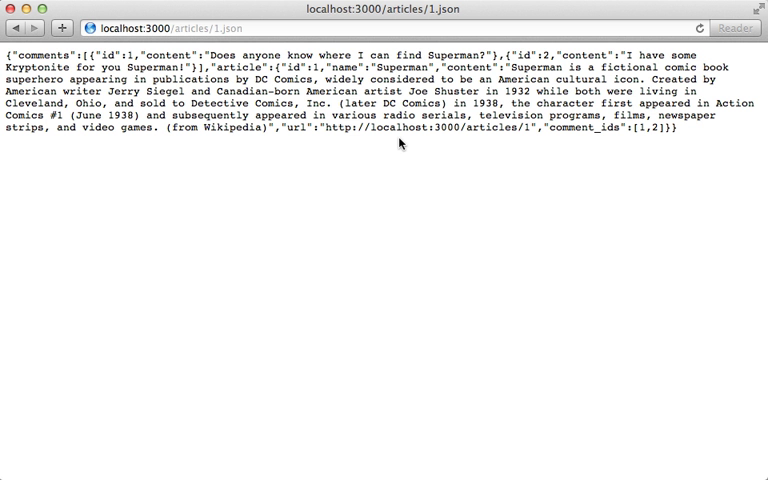
mouse_move(398, 144)
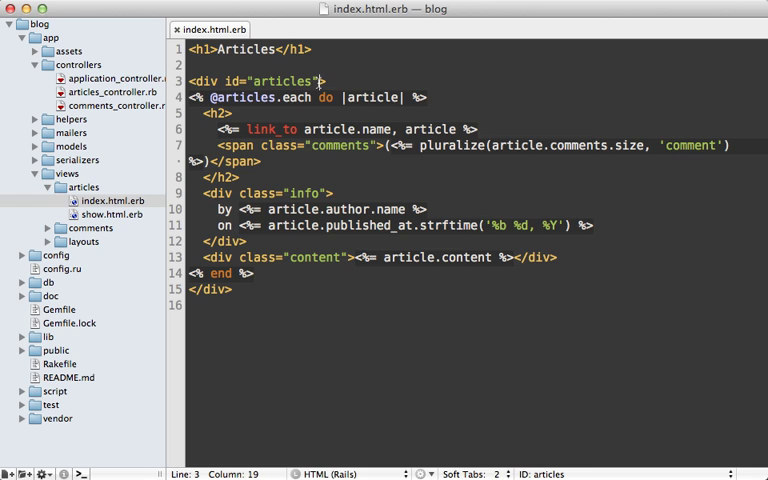
text(data->)
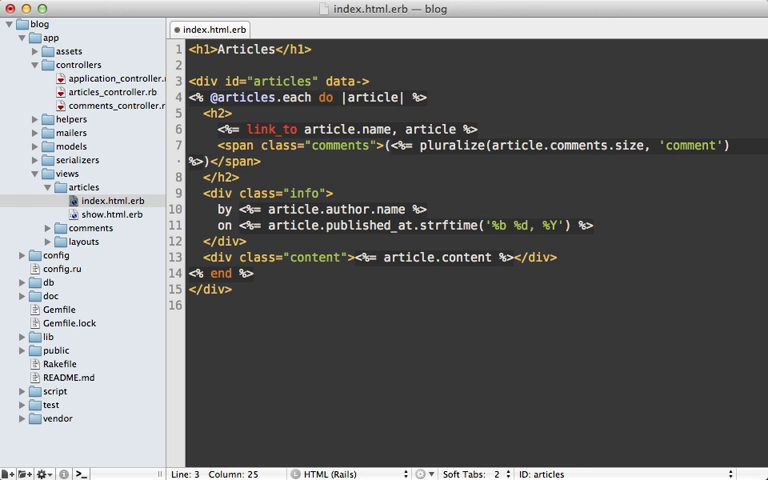
text(articles="<%=  %)
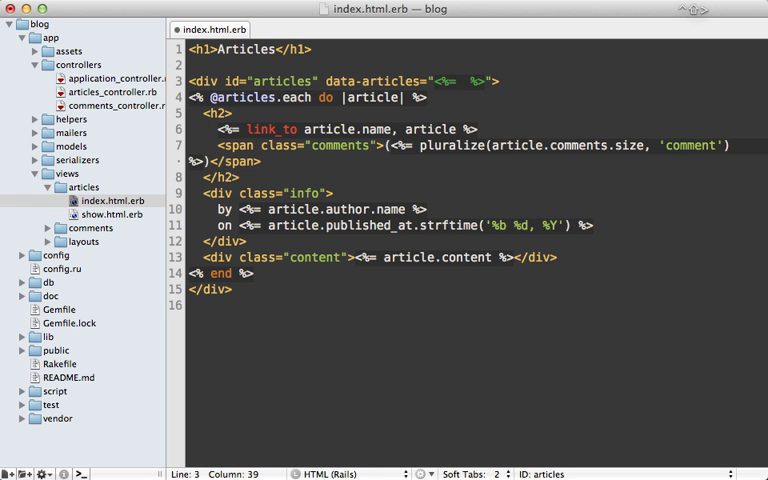
text(json_for @)
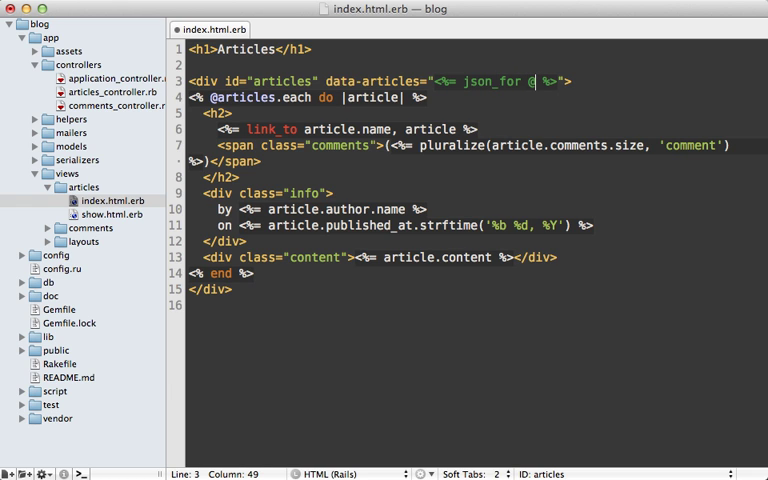
text(articles)
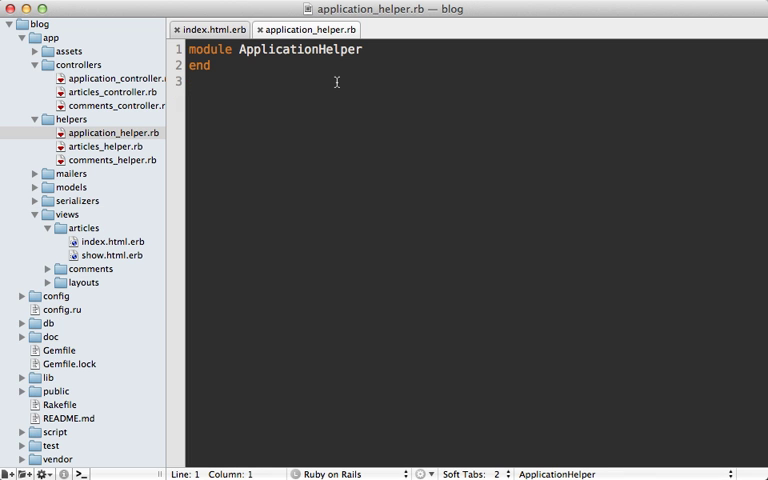
Define json_for(target, options = {}) setting scope and url_options and returning the serializer's to_json.
click(366, 48)
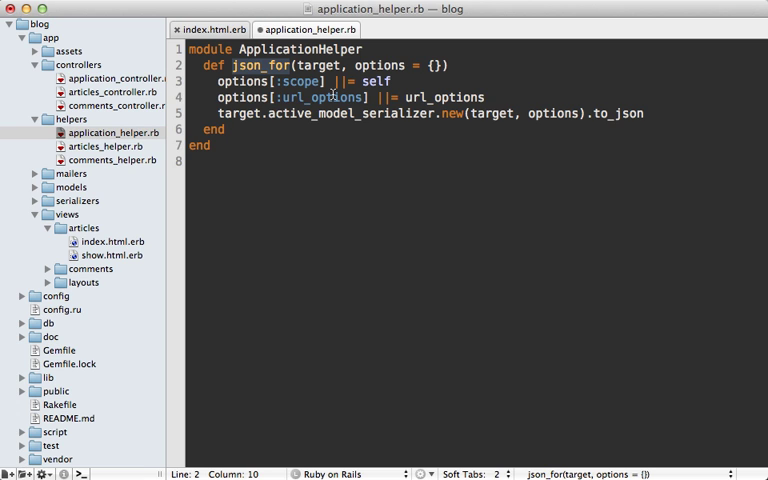
double_click(300, 80)
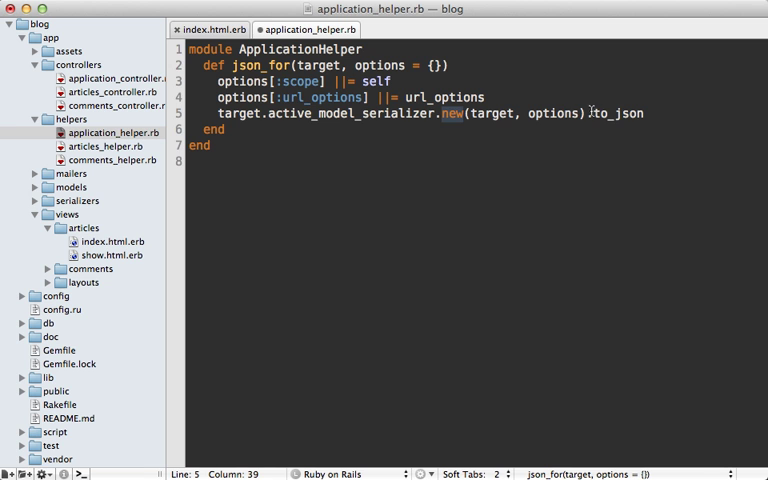
click(648, 112)
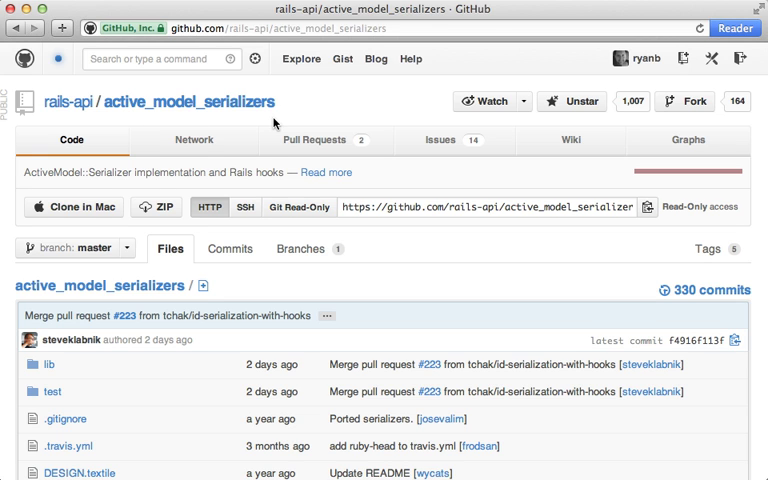
mouse_move(282, 132)
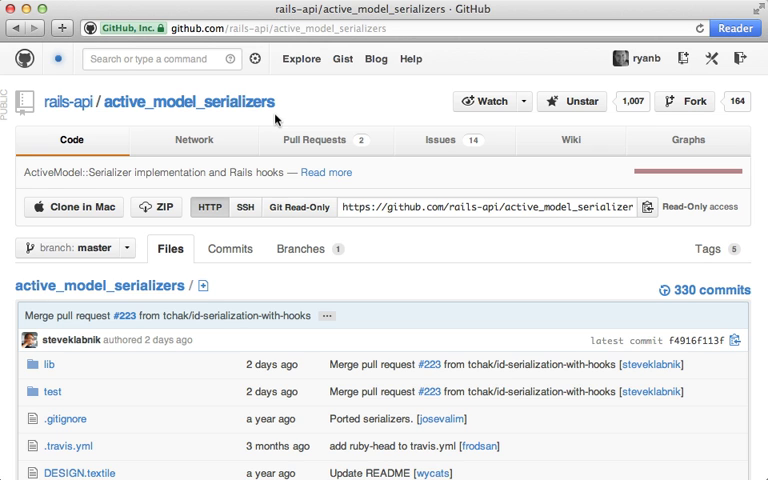
mouse_move(280, 118)
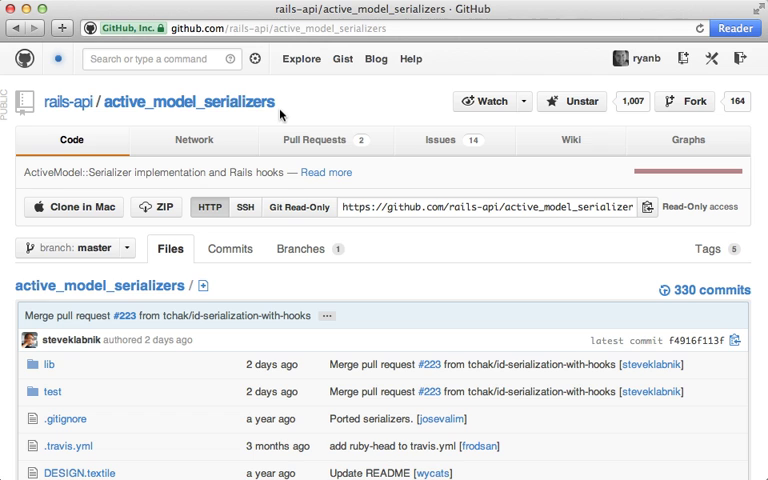
mouse_move(284, 116)
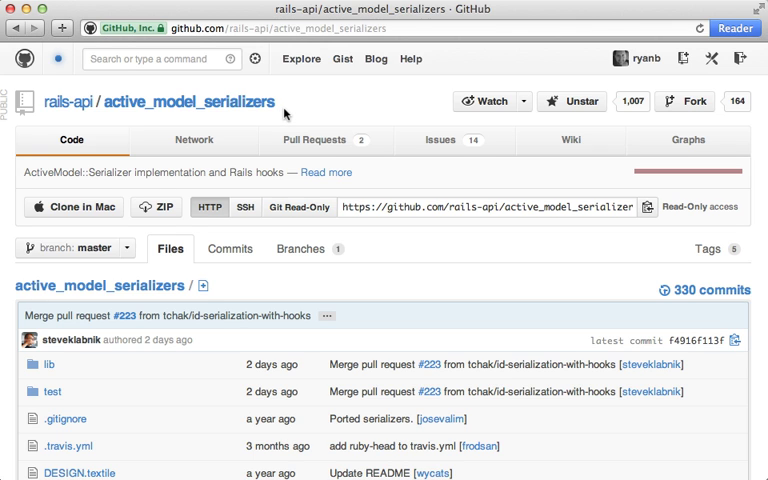